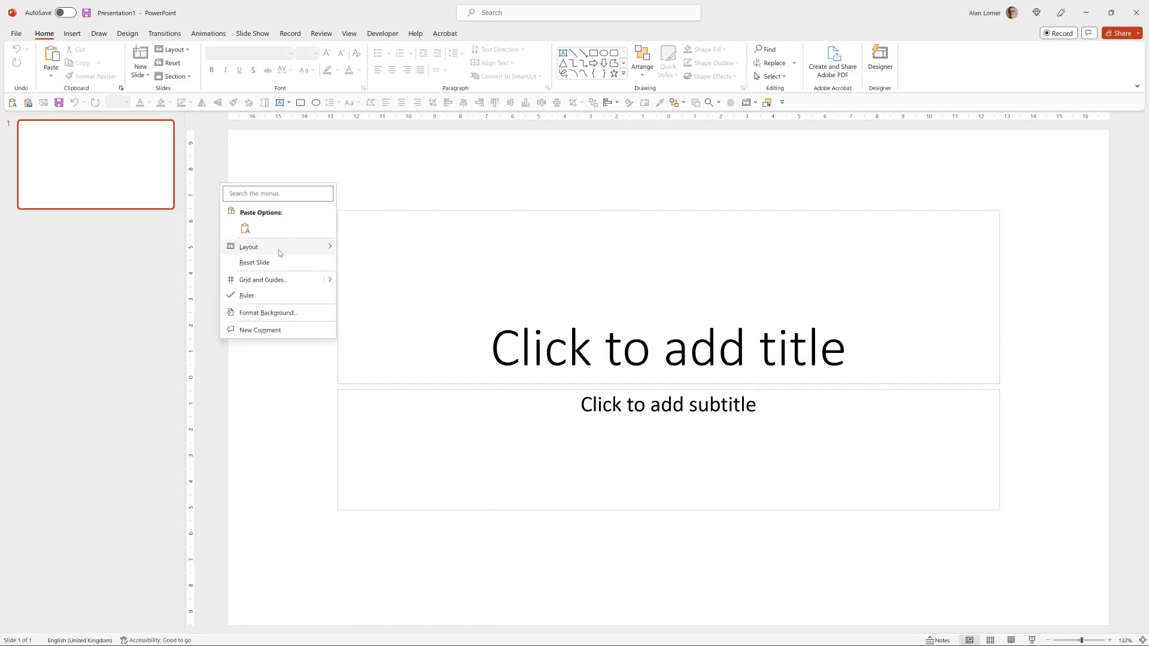
# Switch the first slide to the Blank layout, removing title and subtitle placeholders.
pyautogui.click(367, 387)
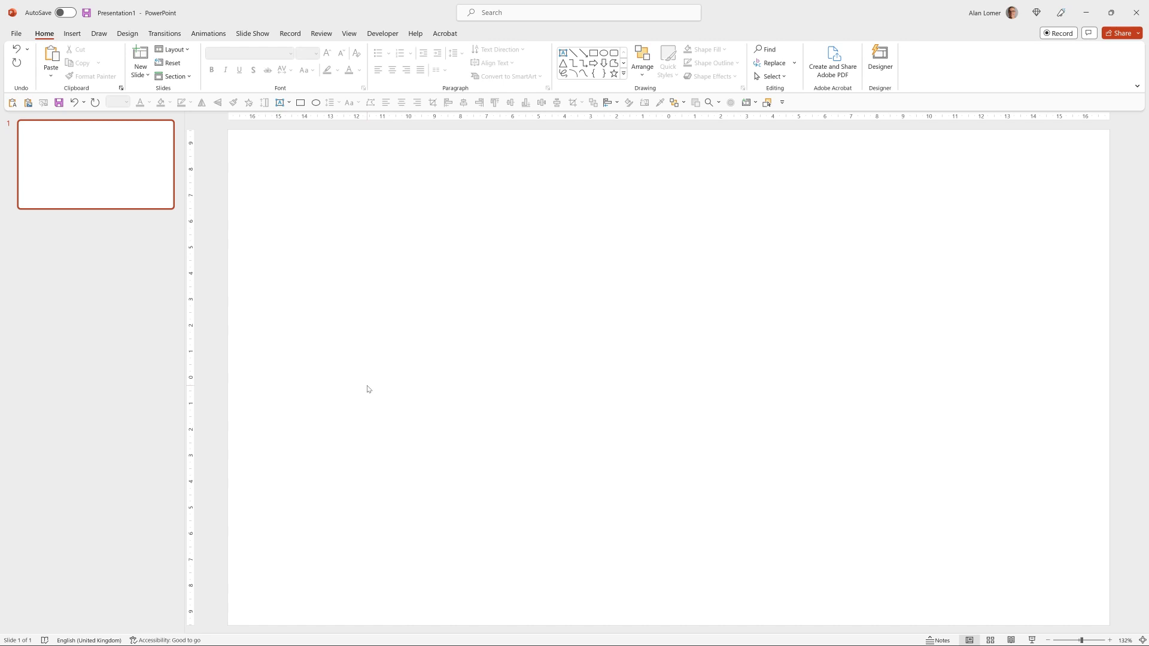
pyautogui.moveTo(672, 478)
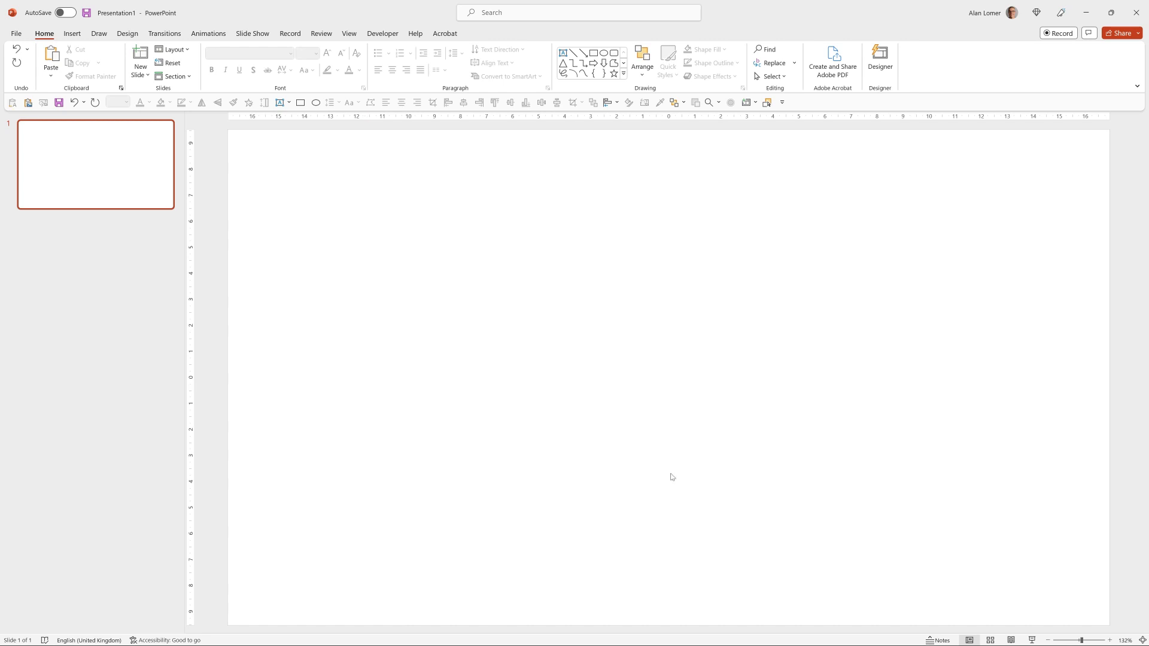
# Fill the slide background with the dark teal-black colour sampled from the swatch via Eyedropper.
pyautogui.rightClick(660, 377)
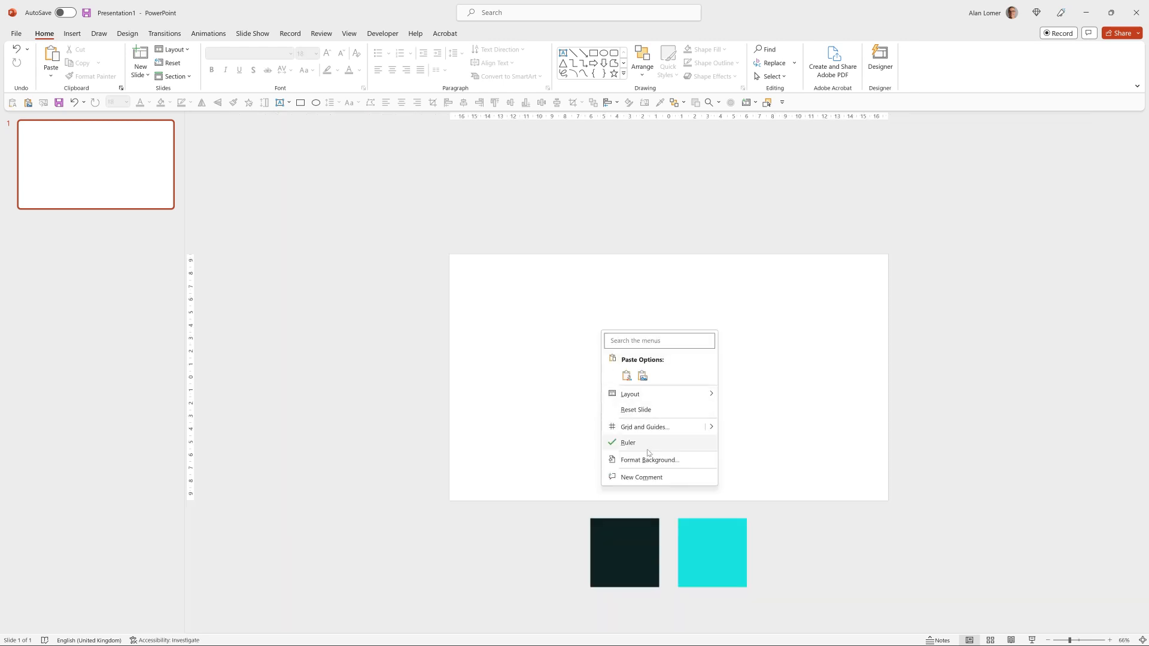
pyautogui.click(649, 460)
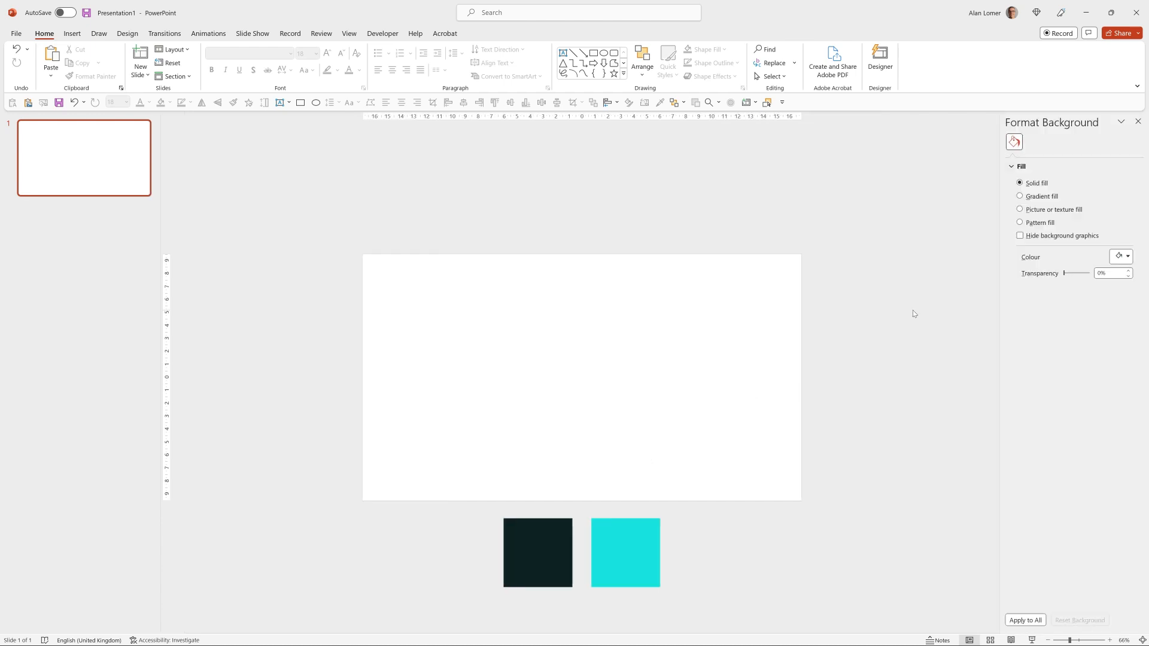
pyautogui.click(1126, 257)
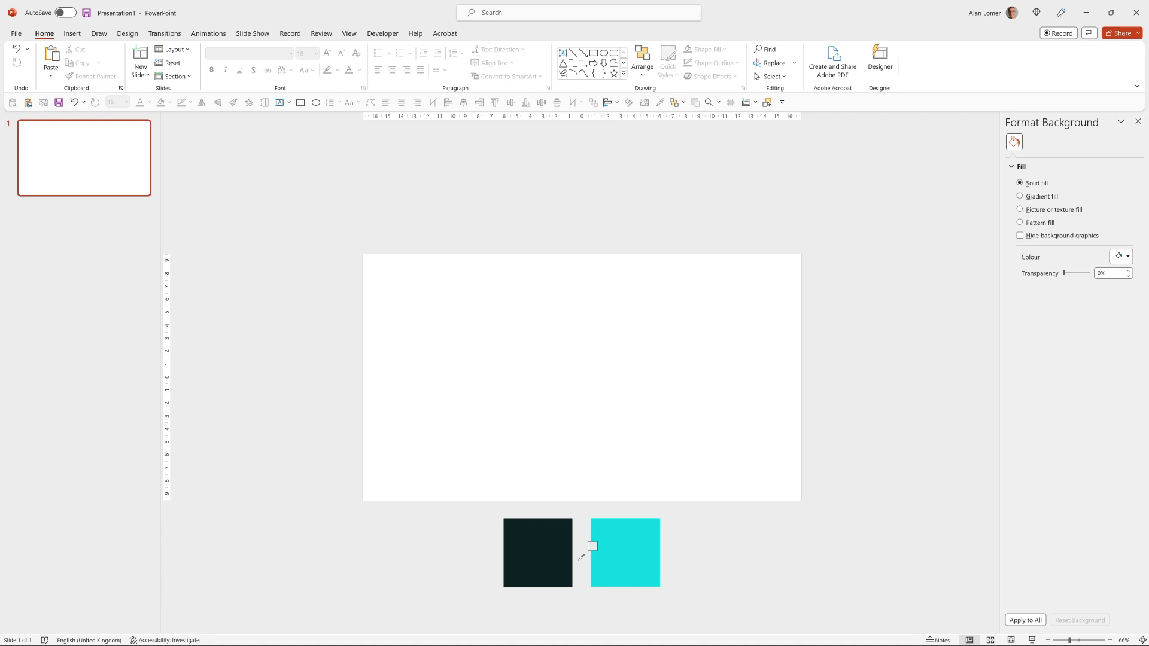
pyautogui.click(538, 552)
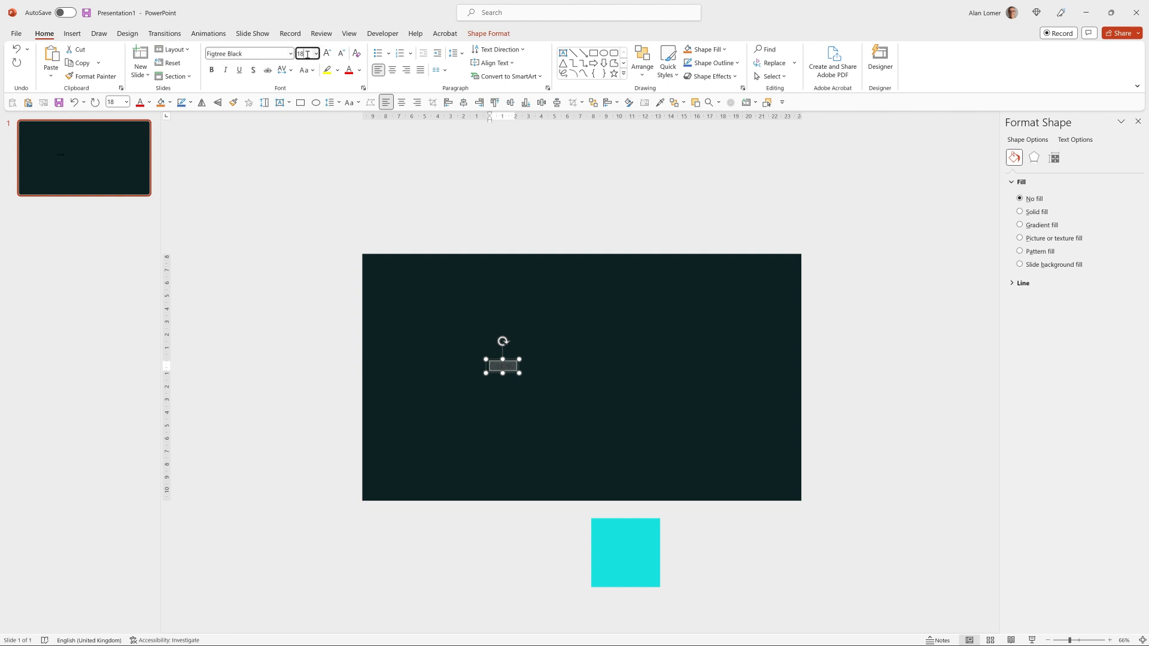
# Make GLOW 180 pt Figtree Black with no fill and a solid white outline.
pyautogui.write('180')
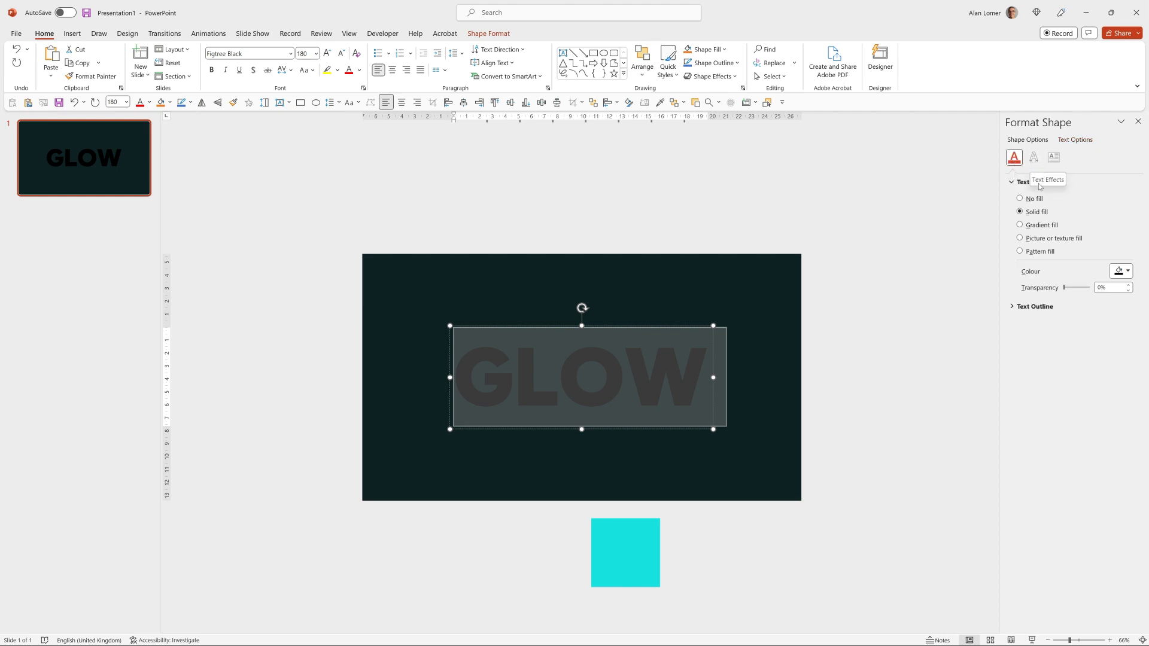
pyautogui.click(1019, 198)
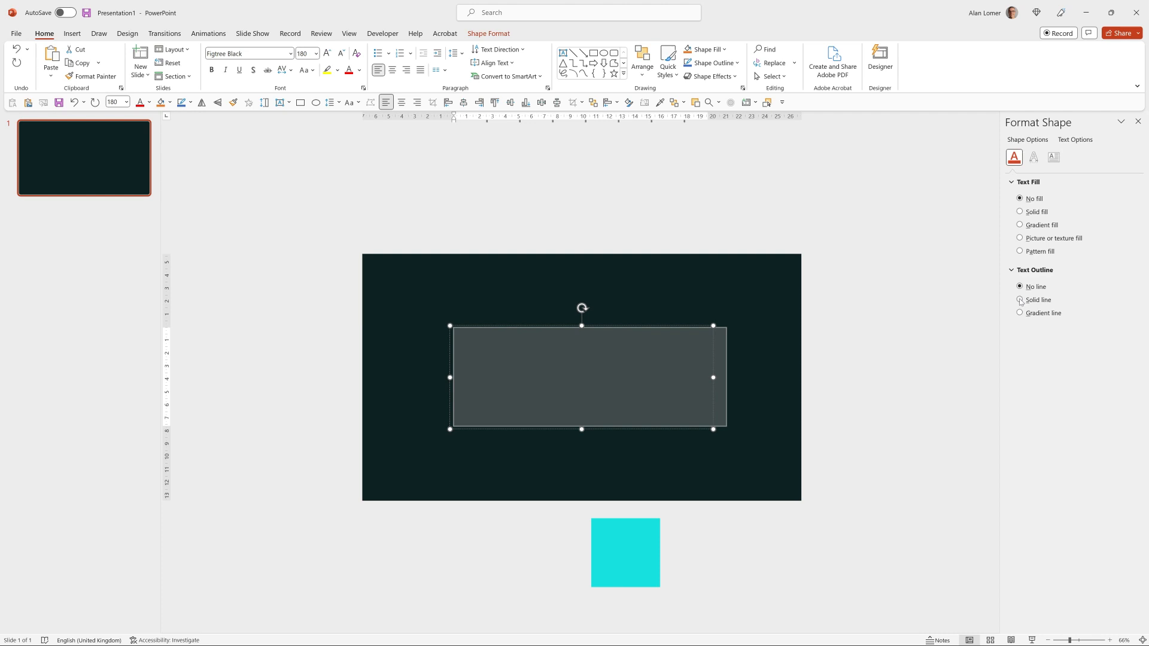
pyautogui.click(1020, 299)
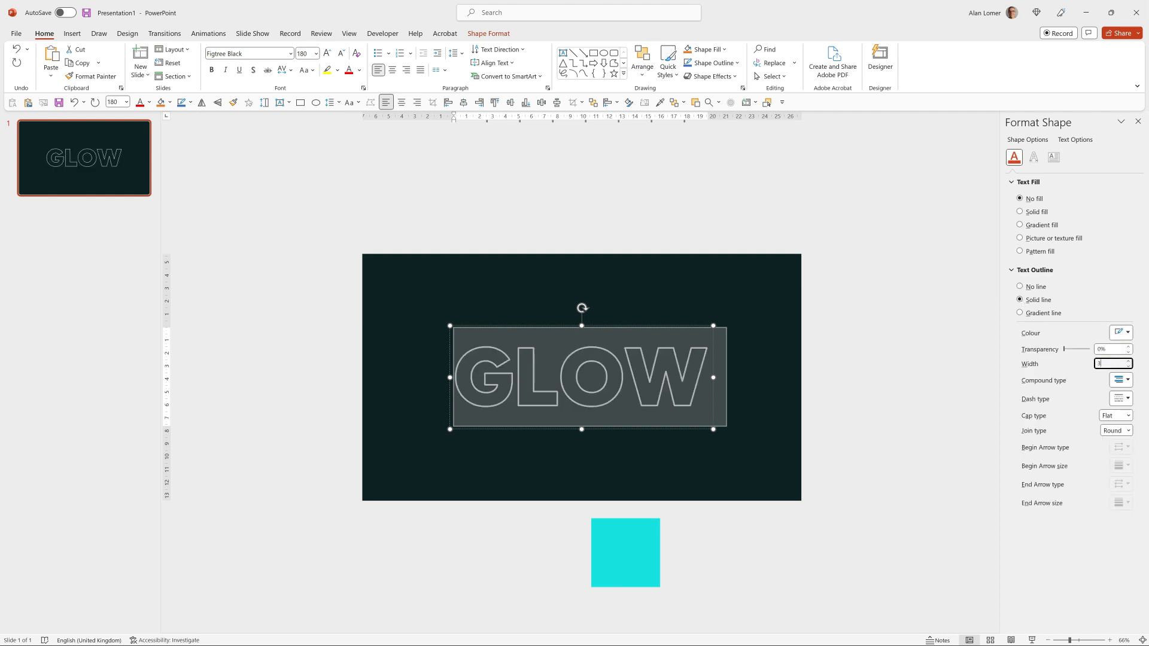
pyautogui.click(292, 403)
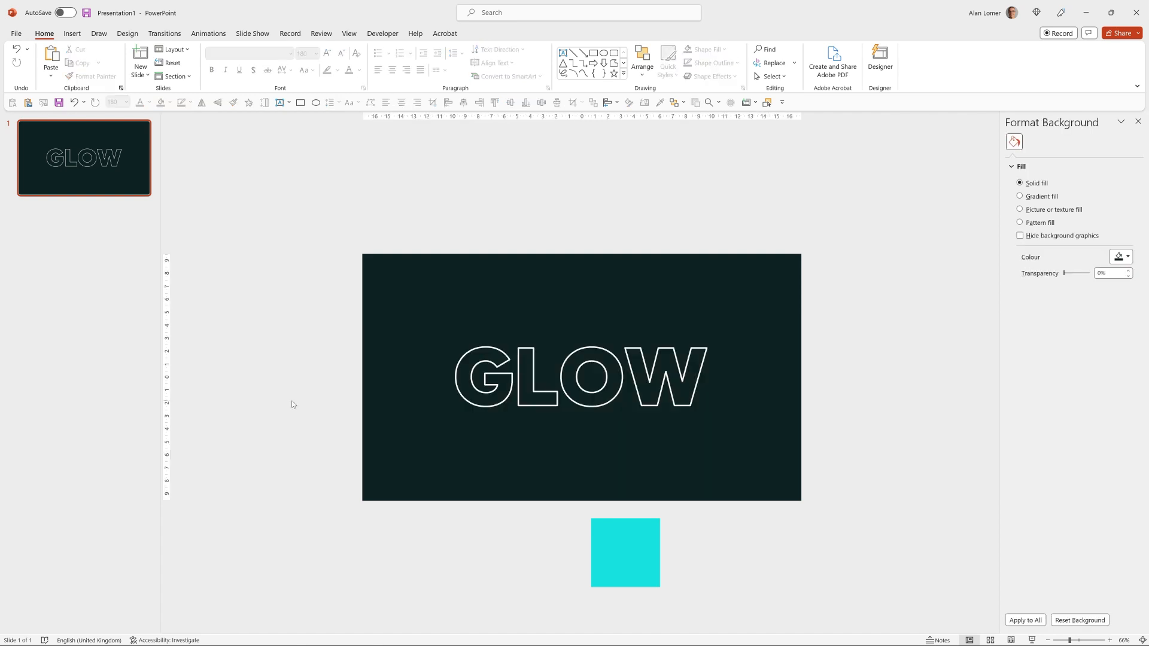
# Give the GLOW letters a glow text effect coloured cyan from the swatch via Eyedropper.
pyautogui.click(564, 377)
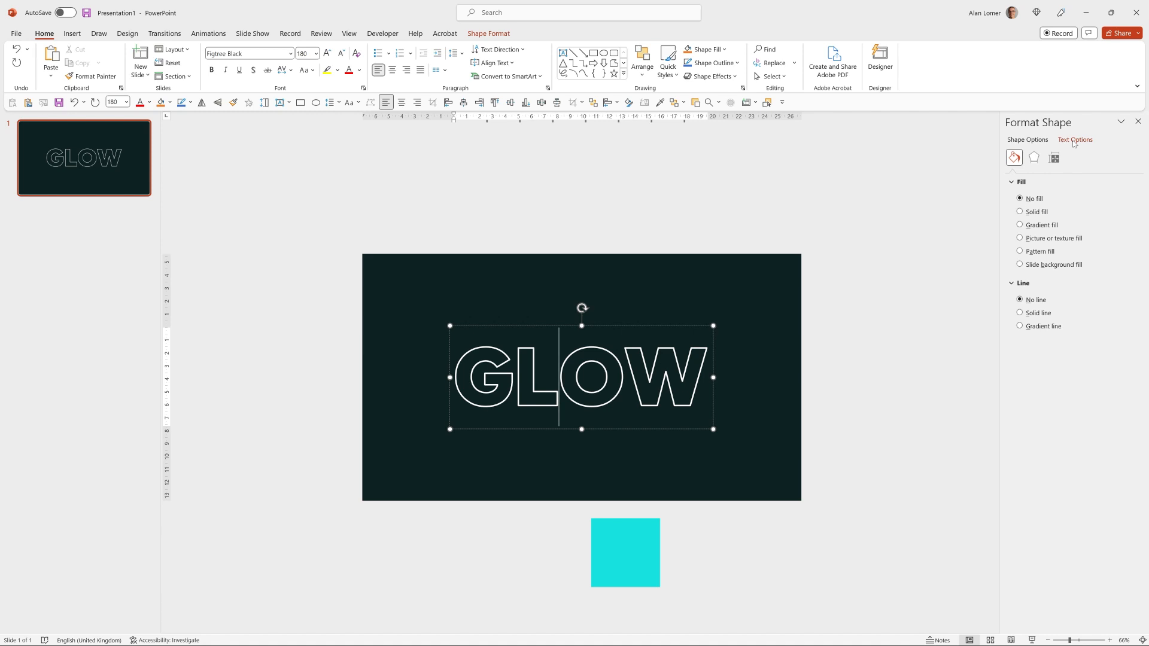
pyautogui.click(1075, 140)
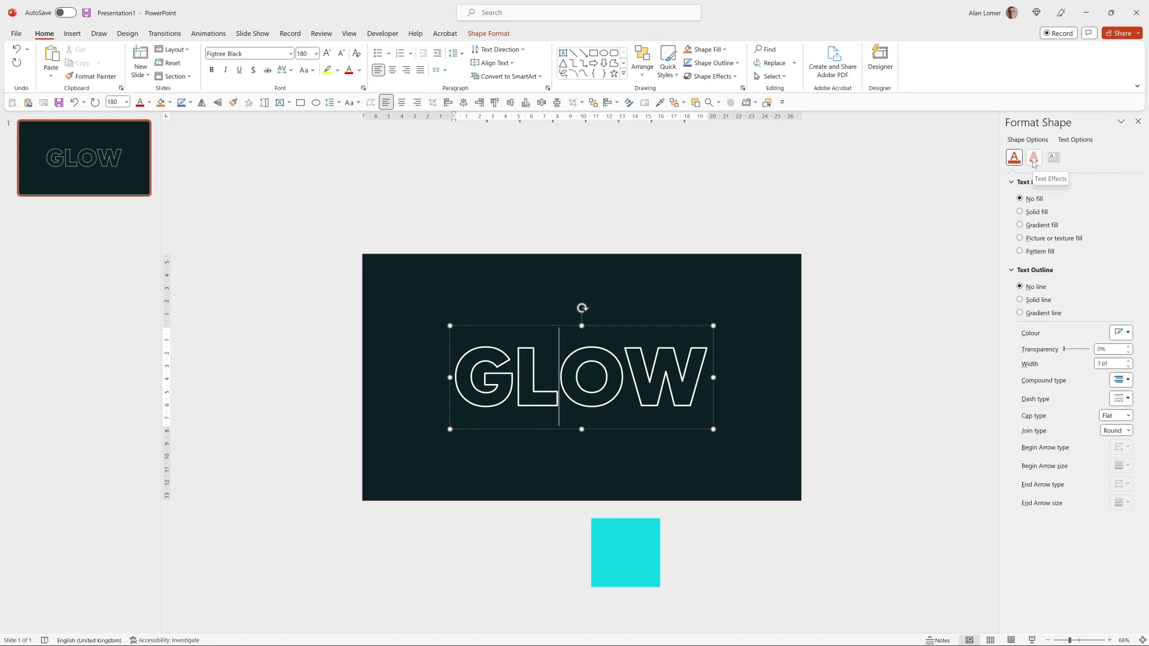
pyautogui.click(1033, 157)
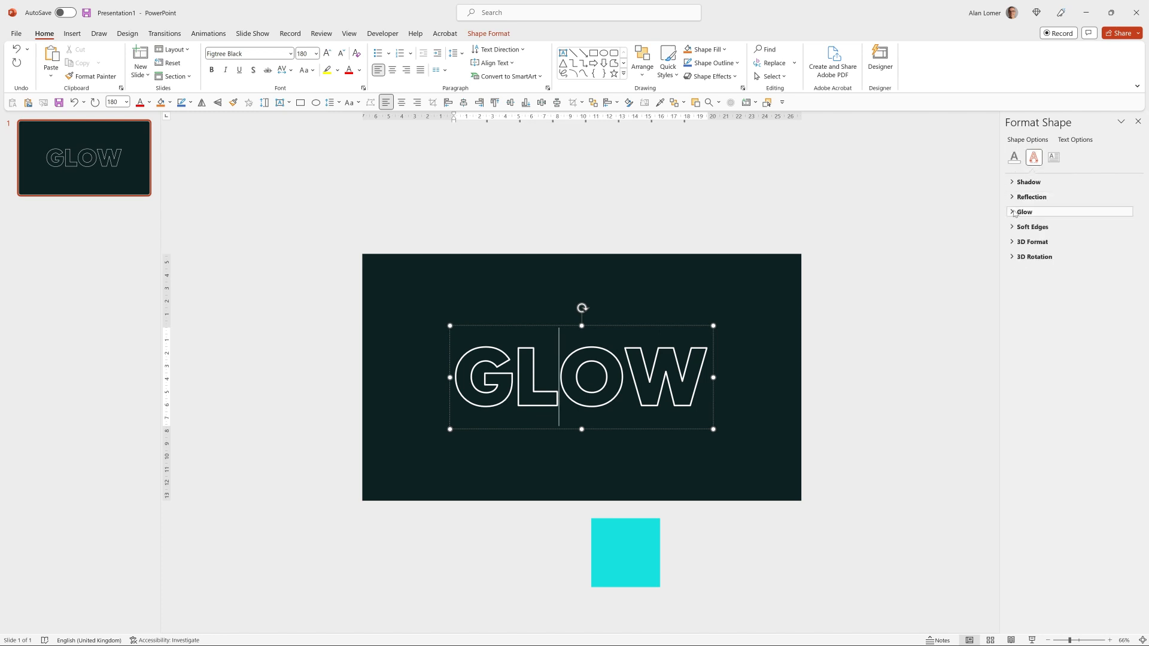
pyautogui.click(1024, 213)
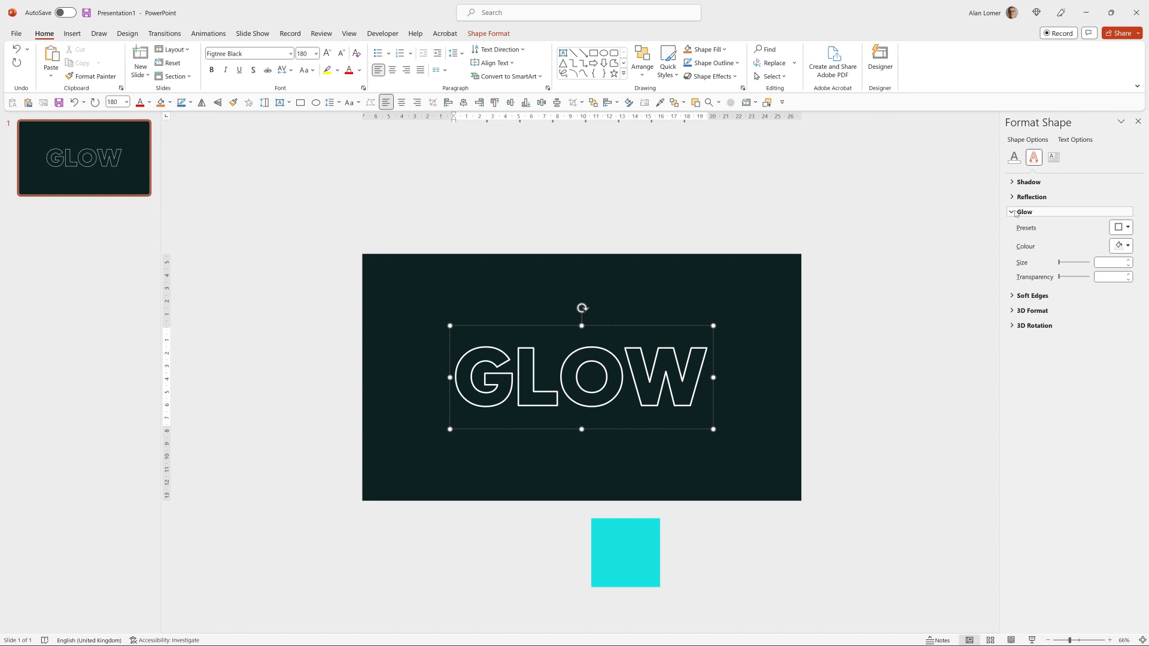
pyautogui.click(1127, 245)
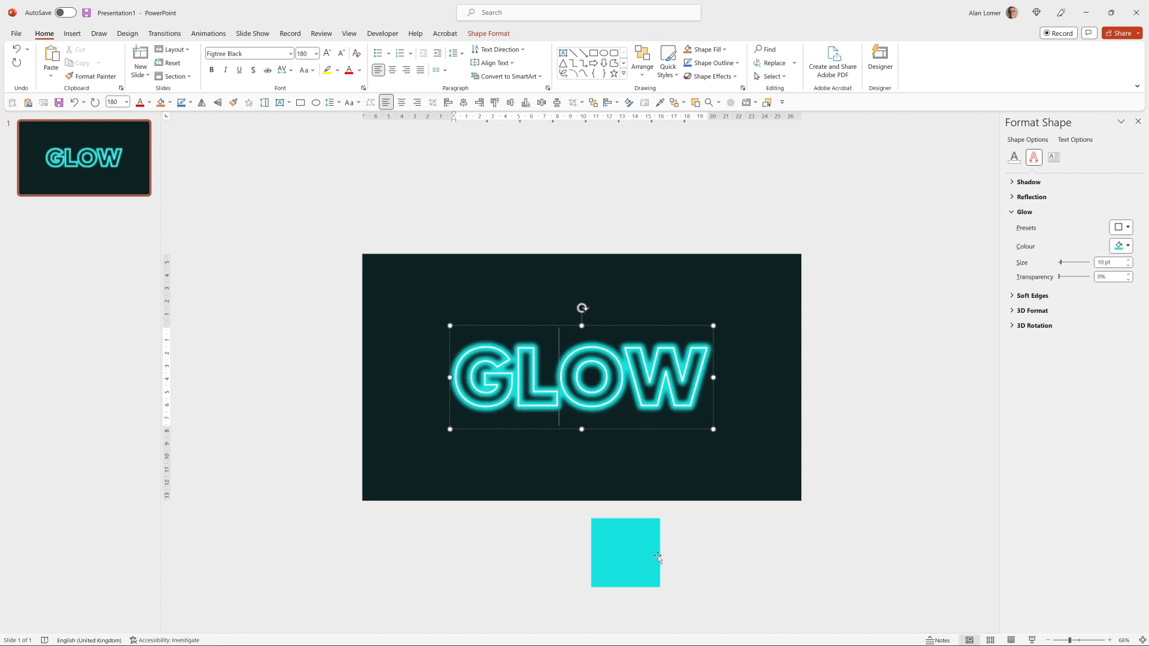
pyautogui.click(1112, 277)
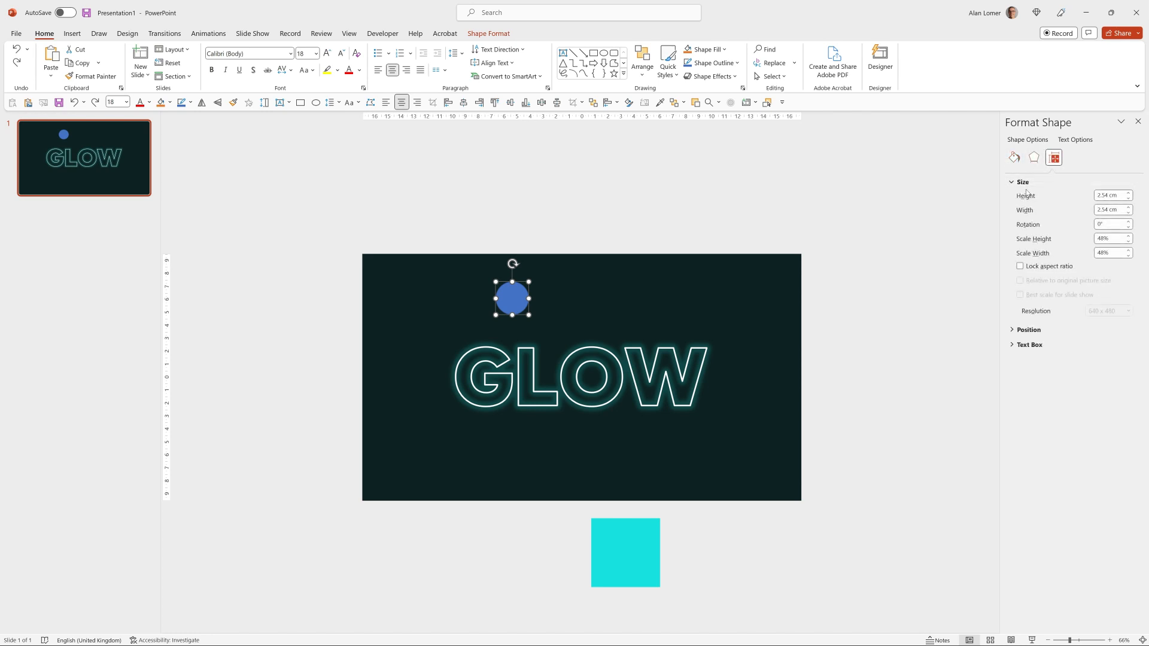
# Size the oval to 12 cm tall and 42 cm wide across the slide's top edge.
pyautogui.click(1109, 195)
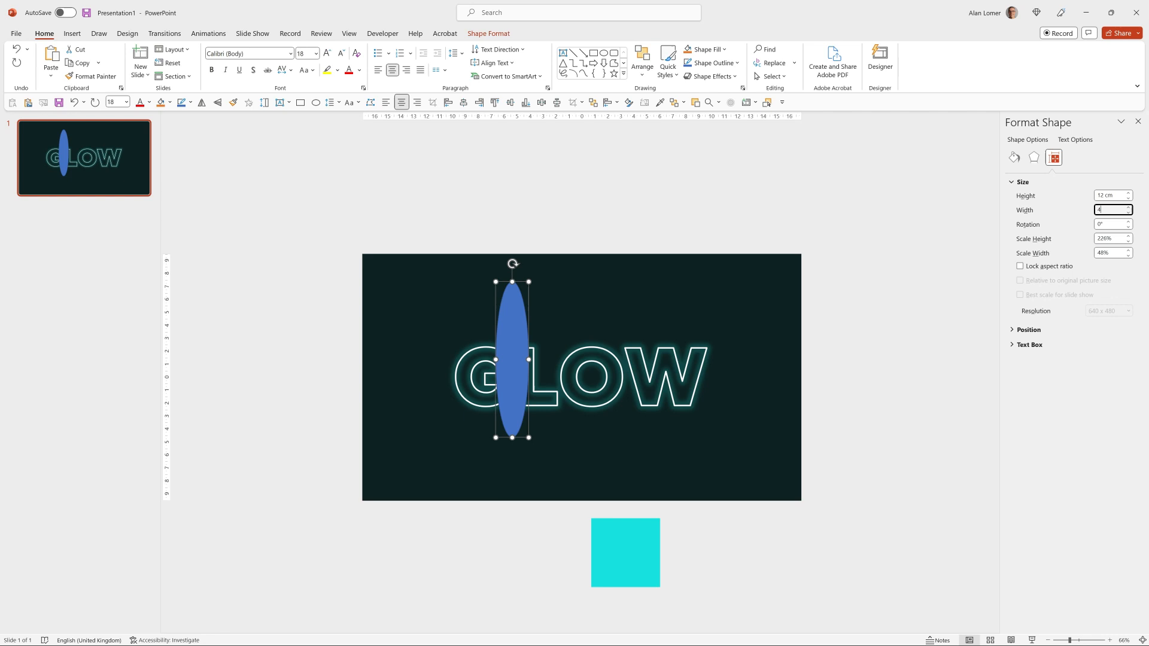
pyautogui.write('42 cm')
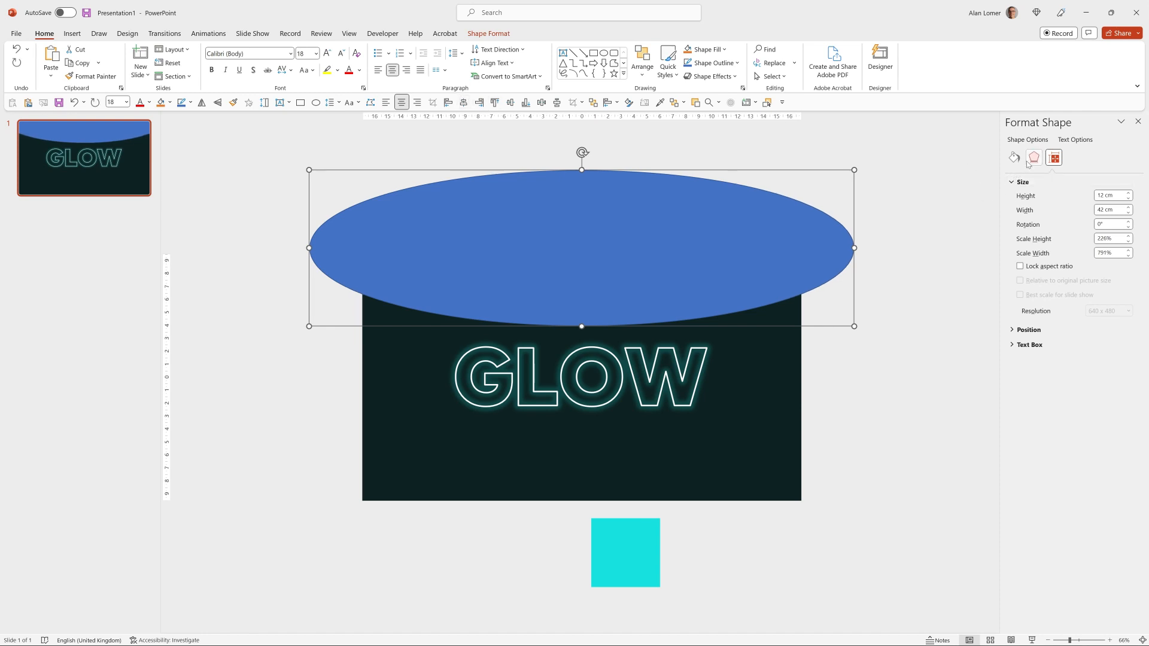
pyautogui.moveTo(1033, 158)
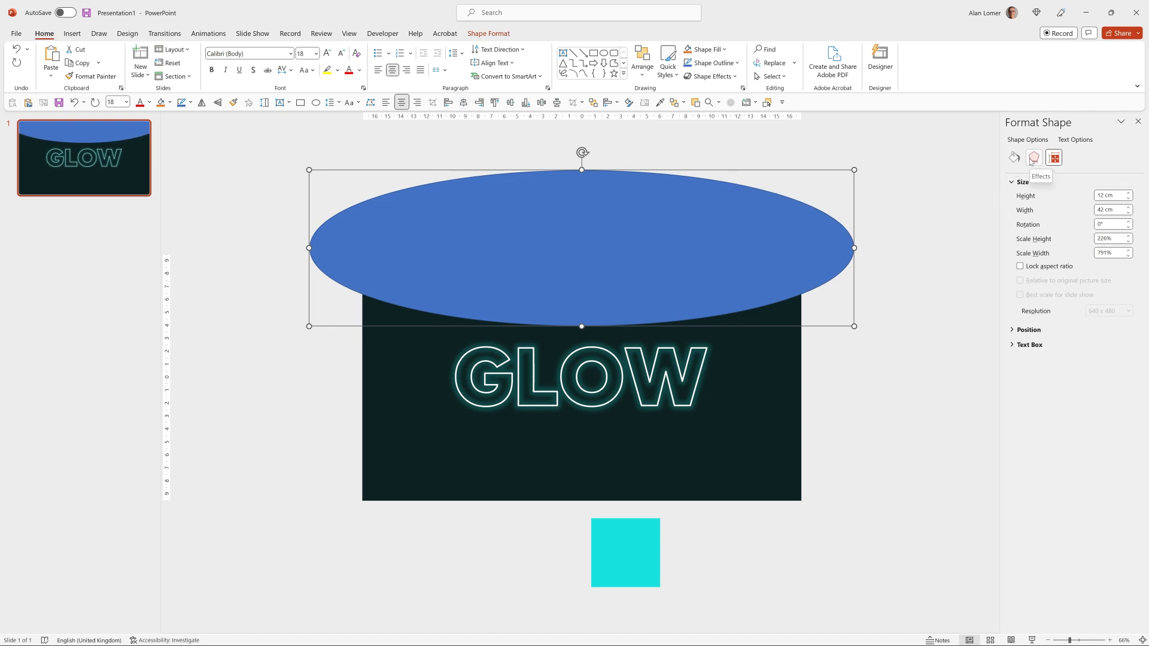
# Give the oval no fill, a white outline and a 10 pt, 80% transparent cyan glow.
pyautogui.click(1014, 158)
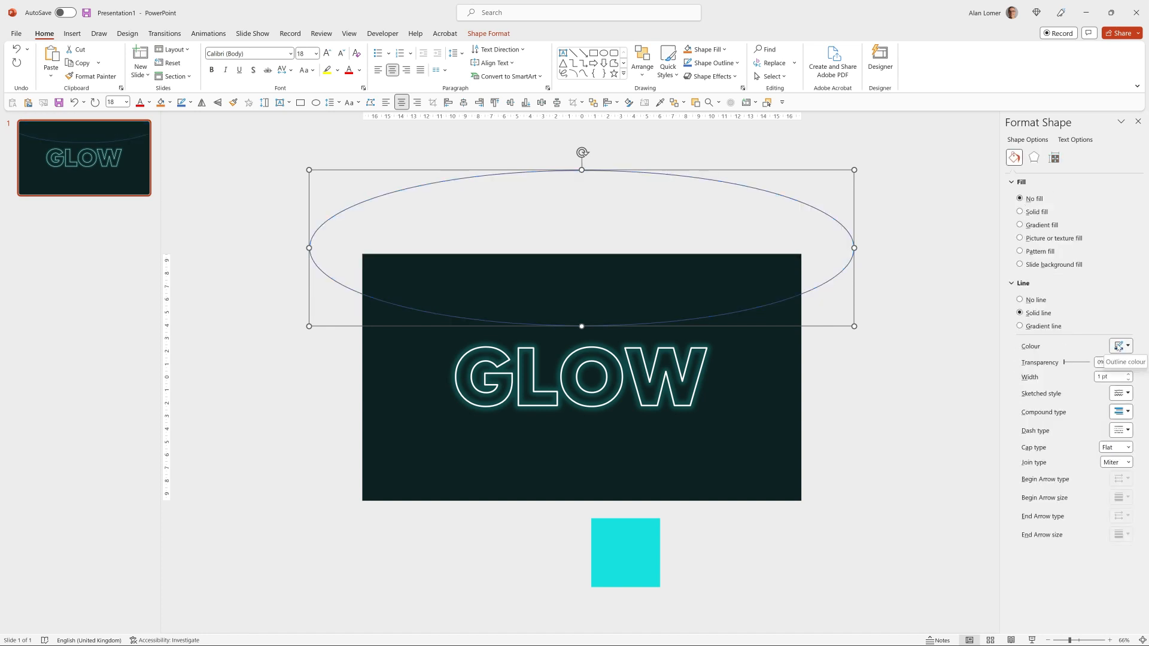
pyautogui.click(1118, 346)
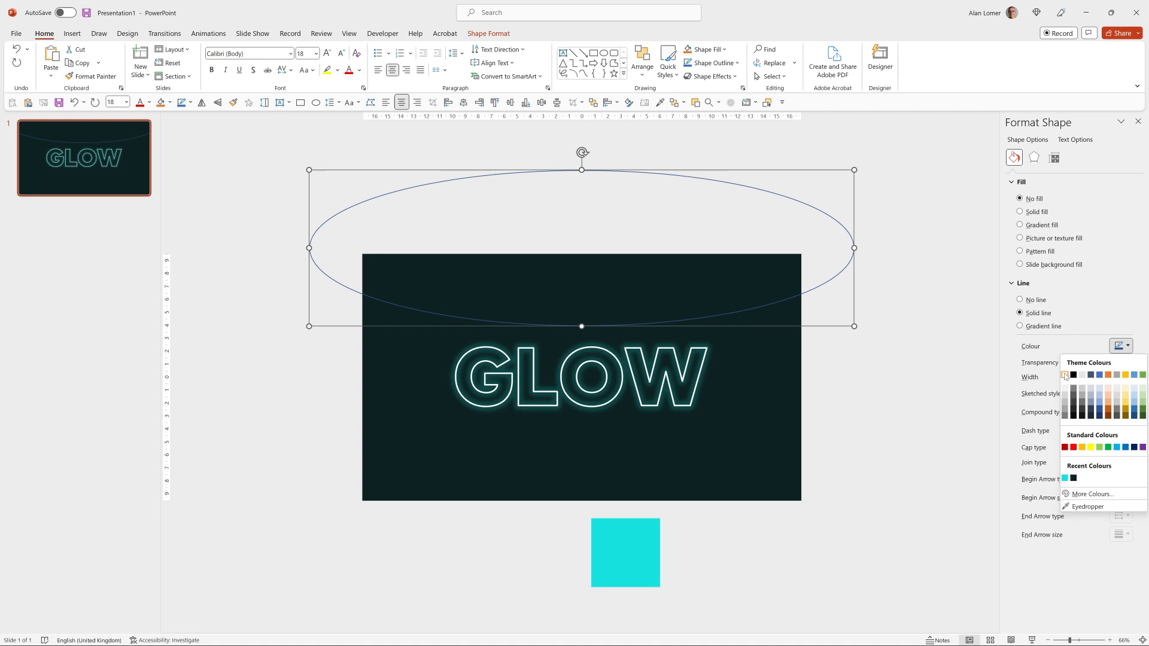
pyautogui.click(1072, 375)
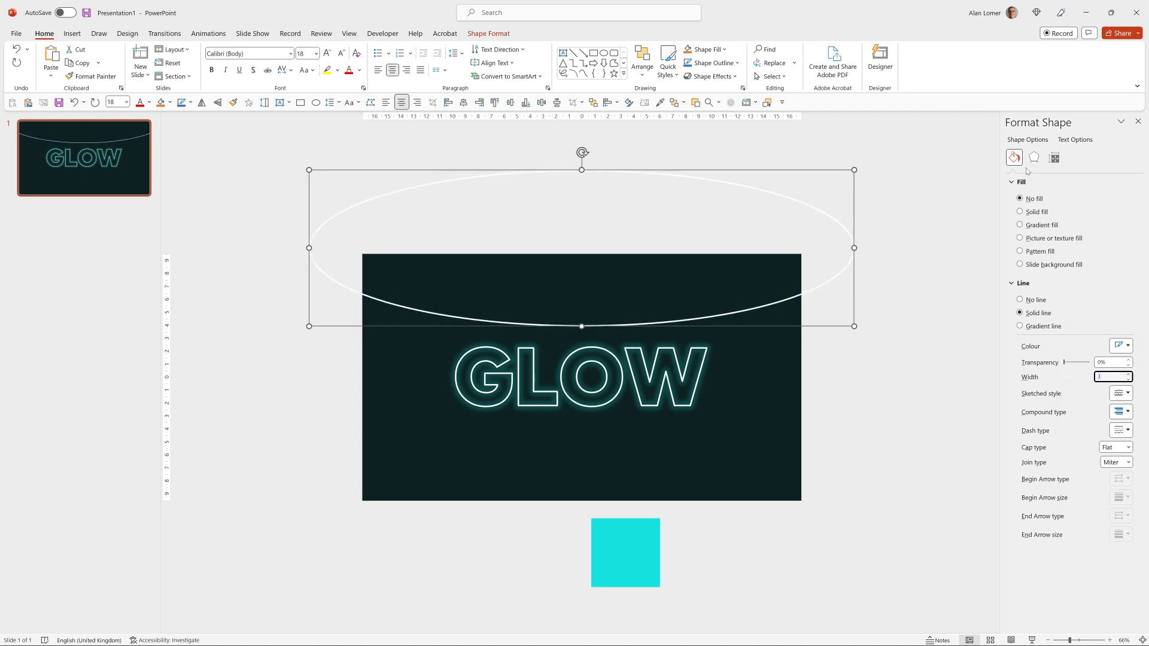
pyautogui.click(1034, 158)
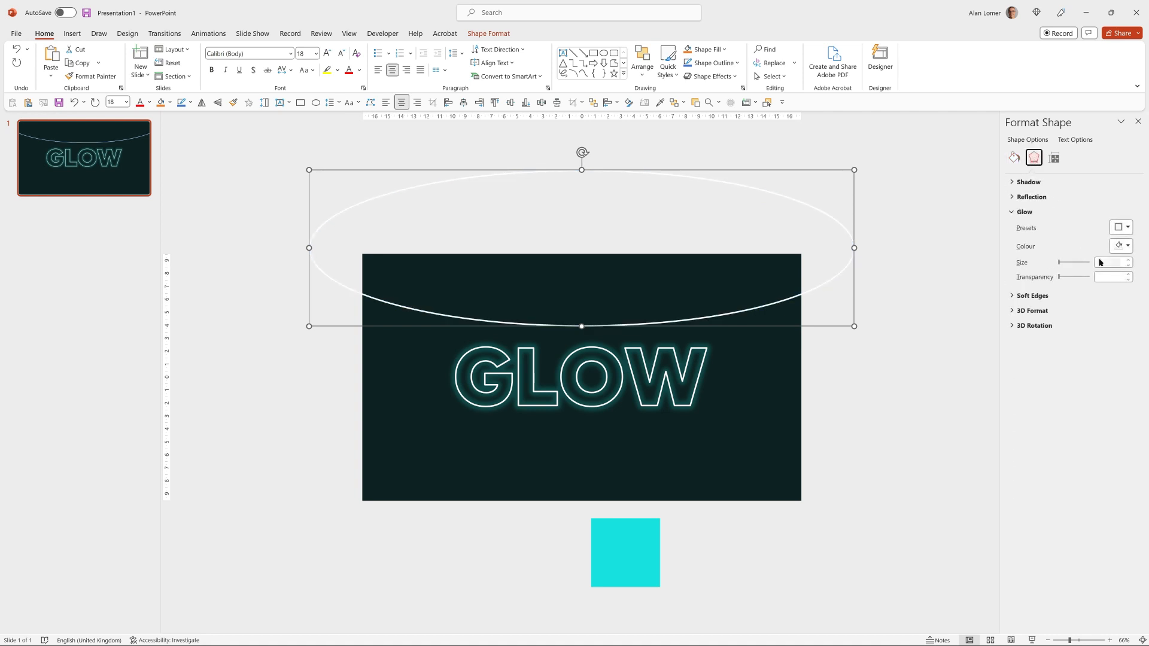
pyautogui.click(1109, 263)
pyautogui.write('10')
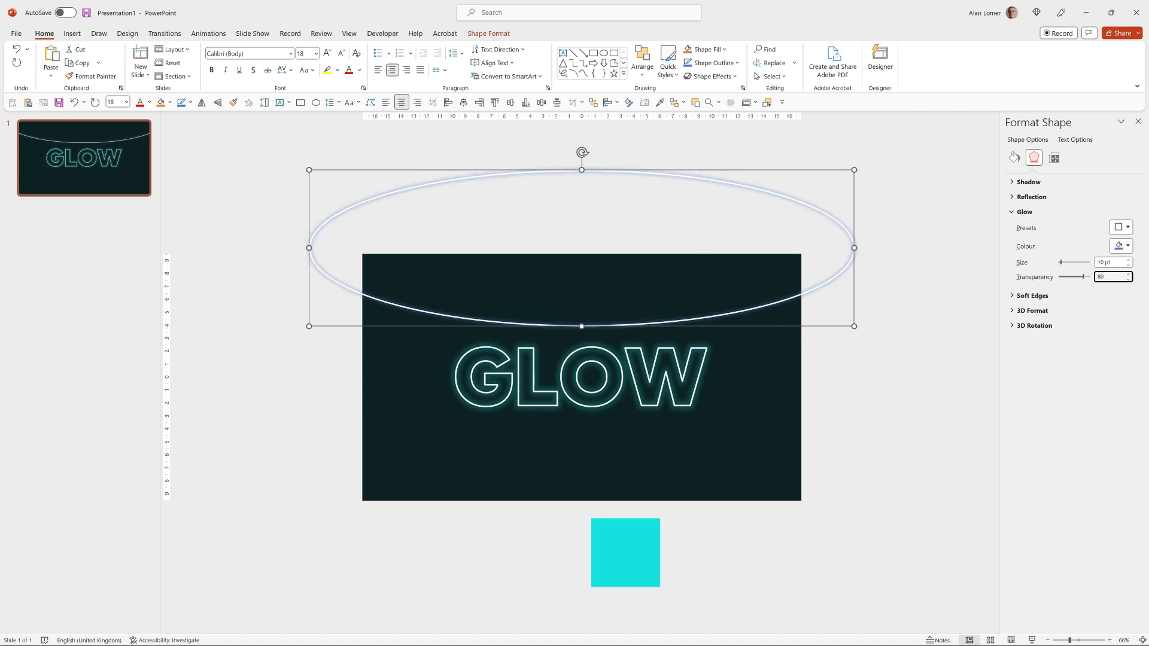
pyautogui.click(1120, 246)
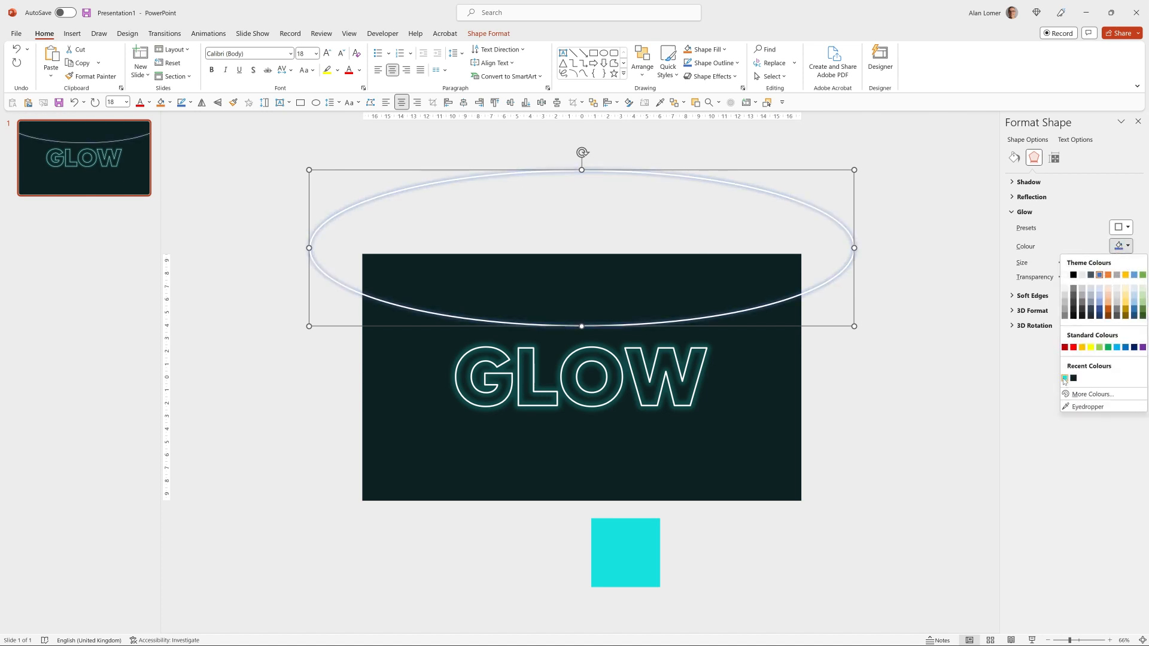
pyautogui.click(1066, 378)
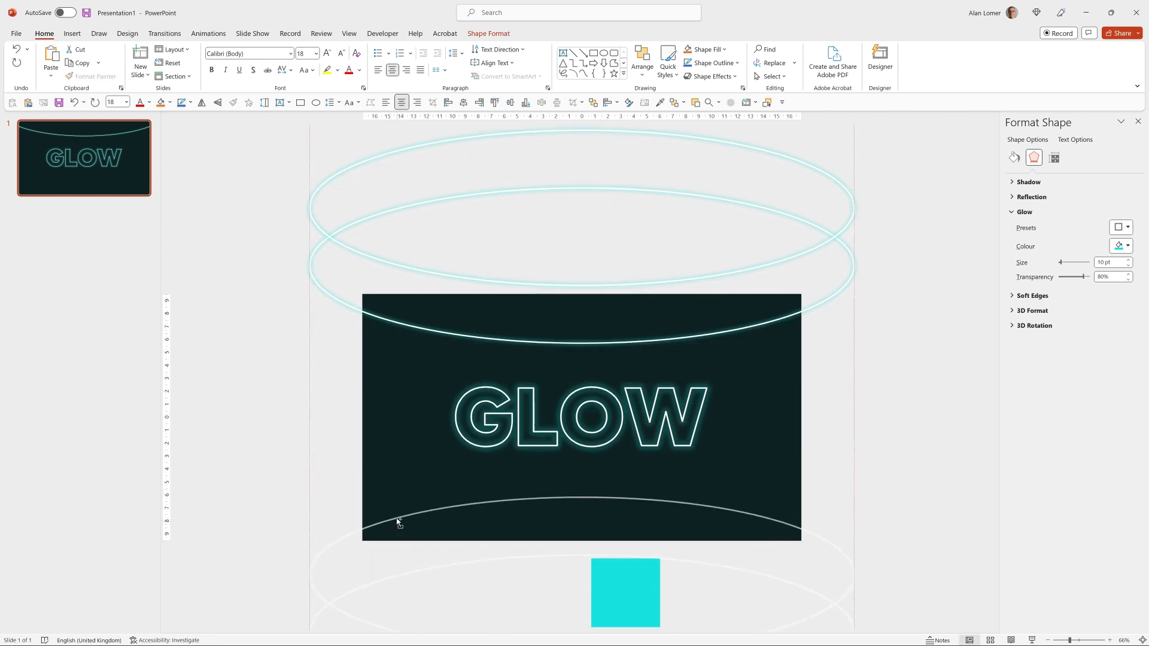
# Duplicate the glowing oval so four copies frame the slide's top and bottom edges.
pyautogui.click(209, 33)
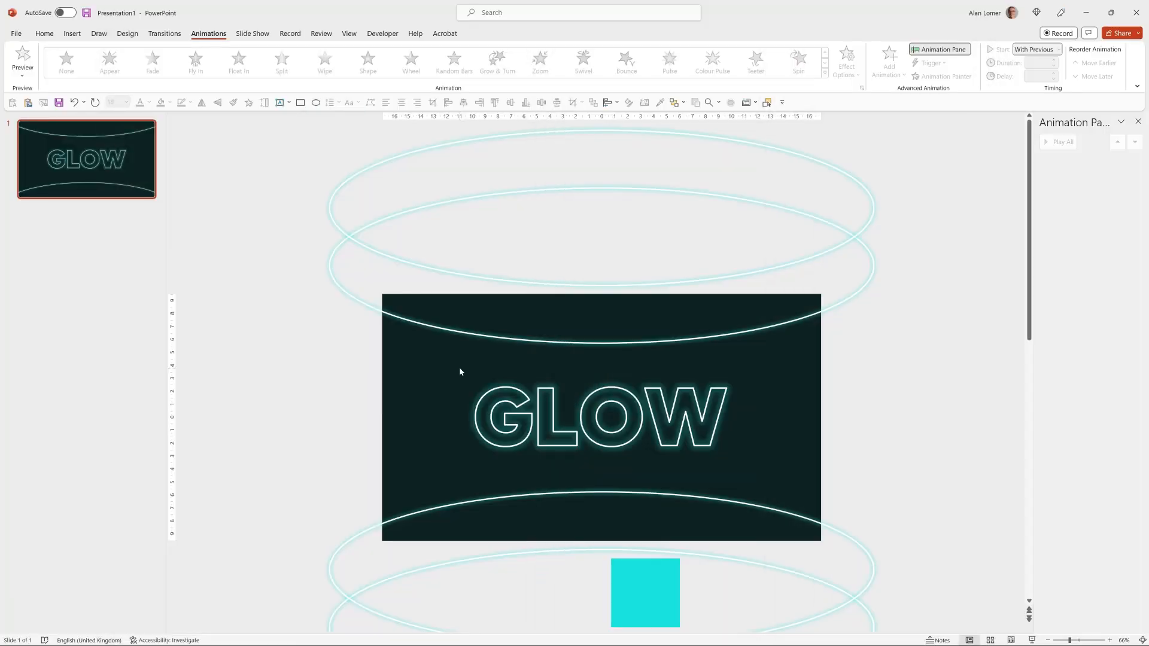
# Apply a Pulse animation to GLOW starting With Previous and repeating Until End of Slide.
pyautogui.click(583, 417)
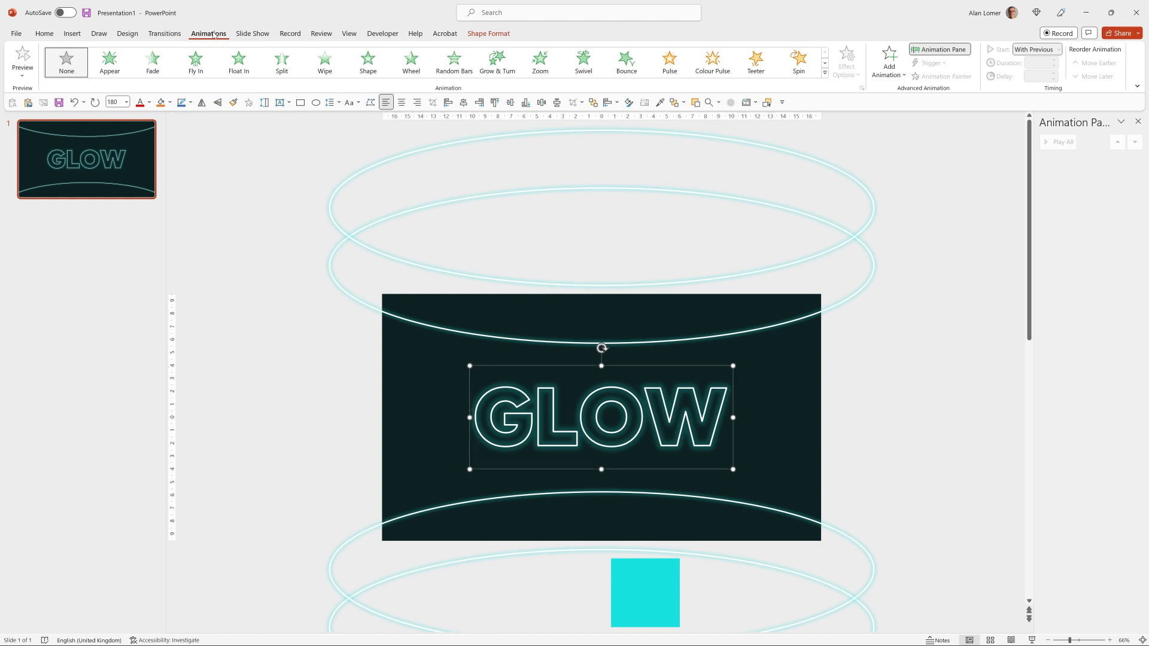
pyautogui.moveTo(668, 62)
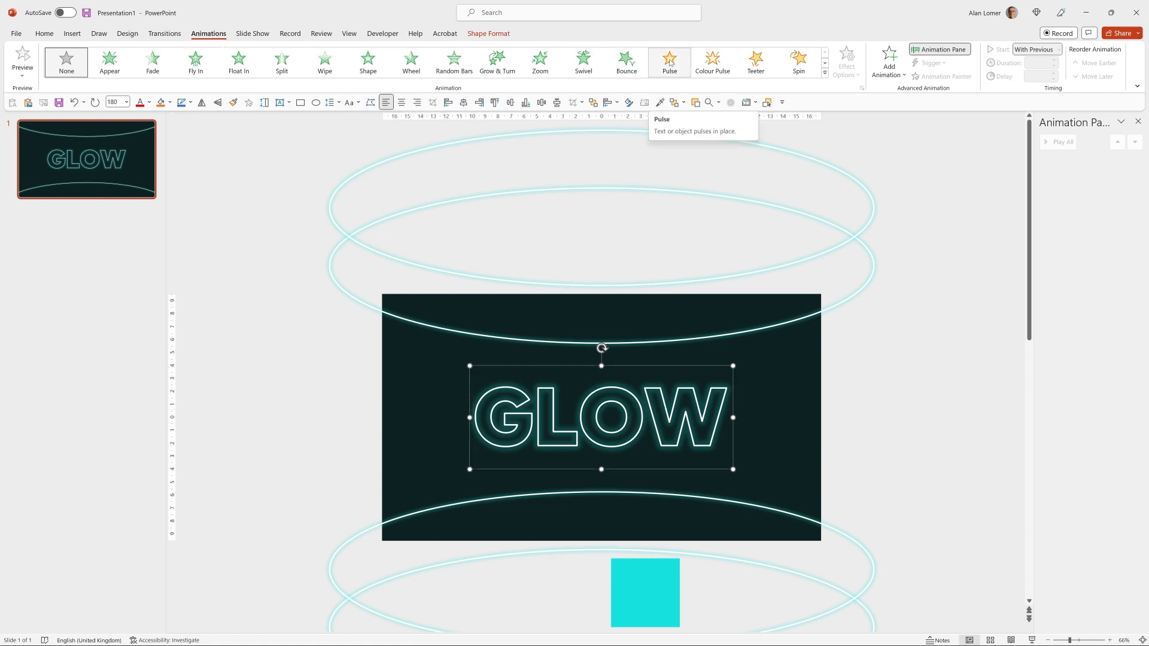
pyautogui.moveTo(889, 66)
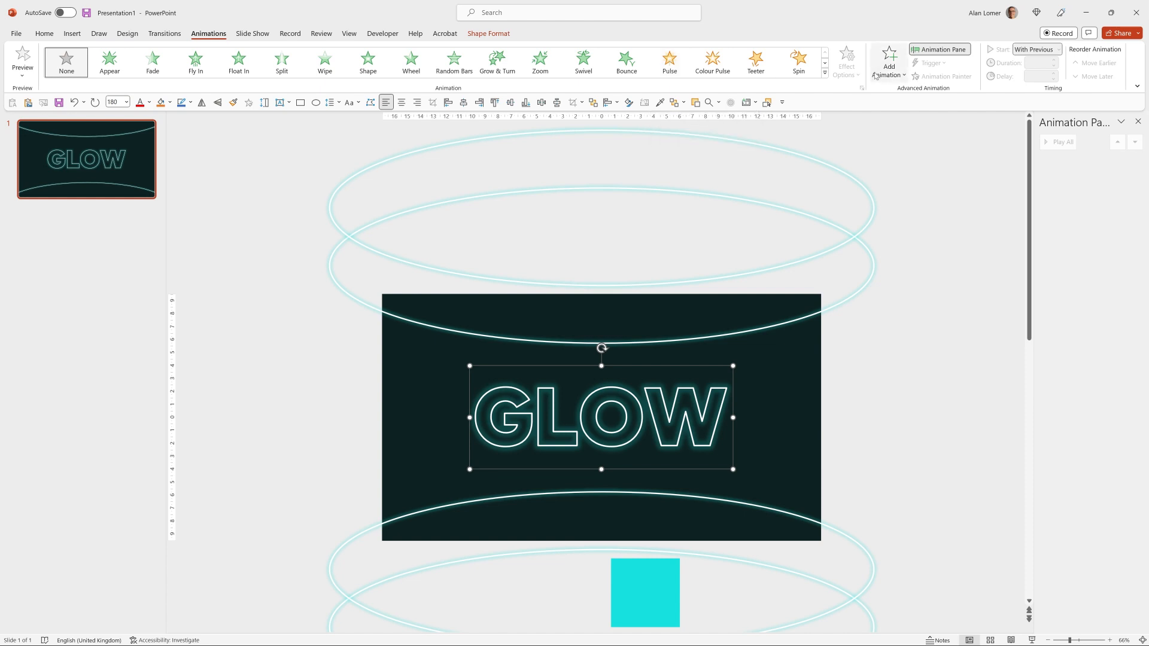
pyautogui.click(668, 61)
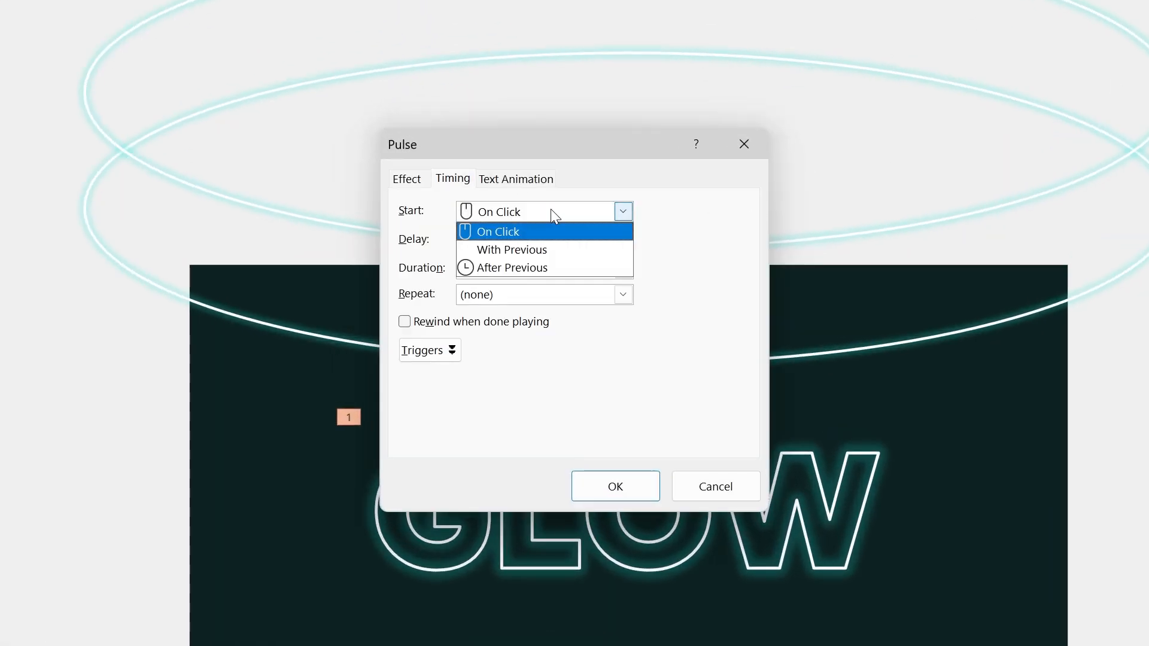
pyautogui.click(511, 249)
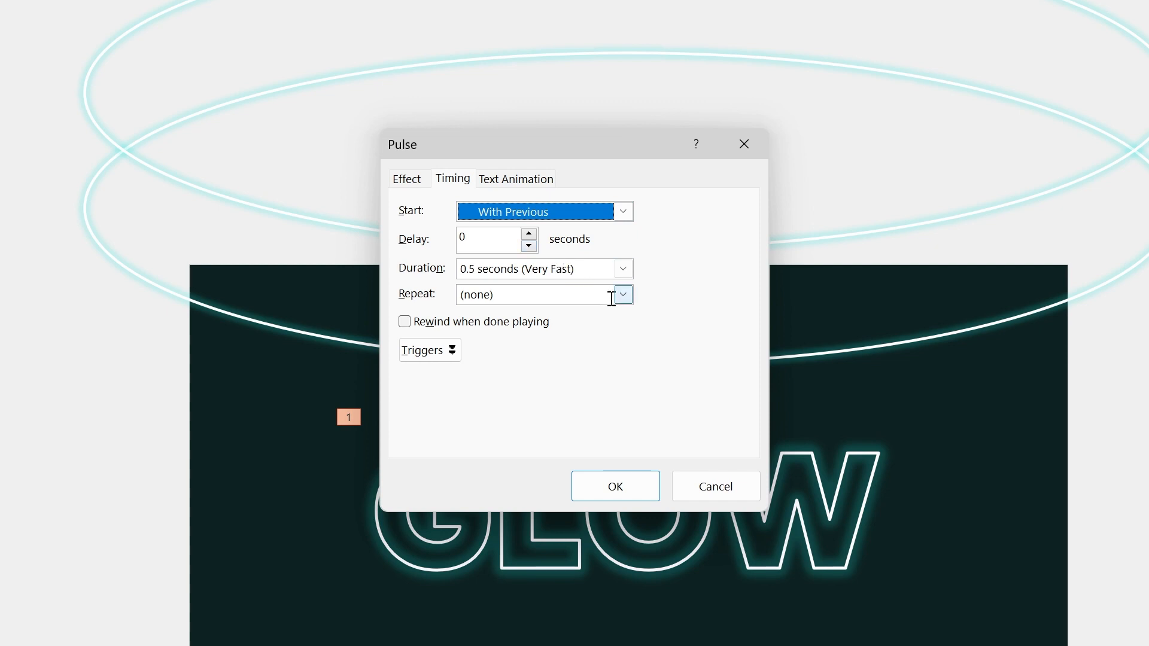
pyautogui.click(622, 294)
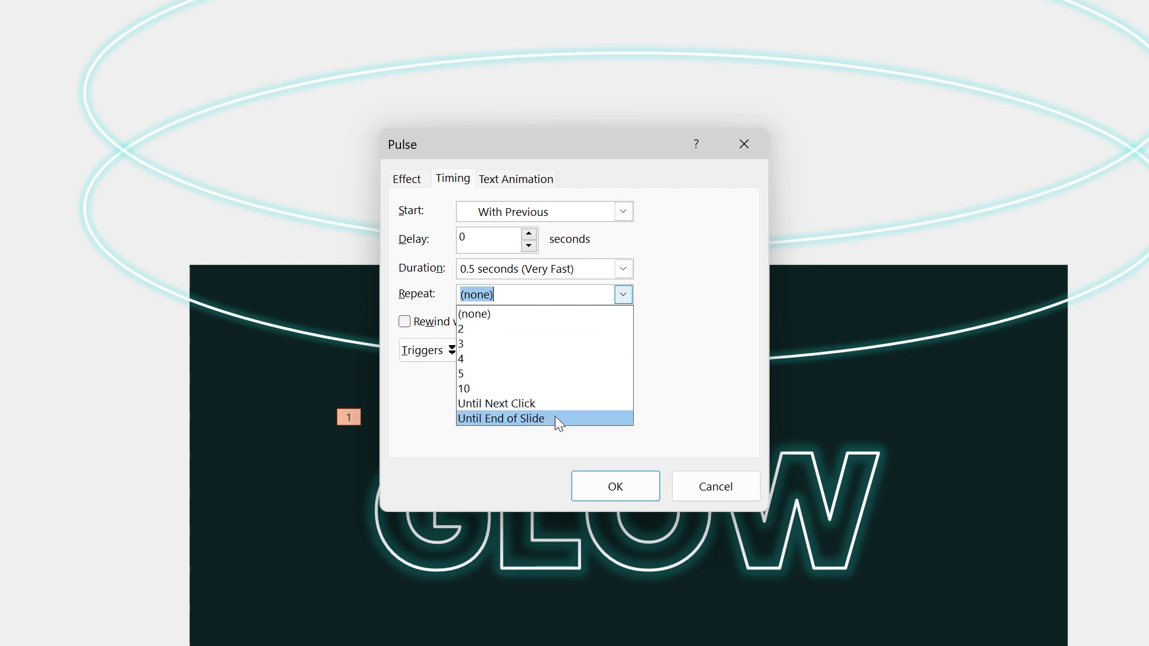
pyautogui.click(621, 268)
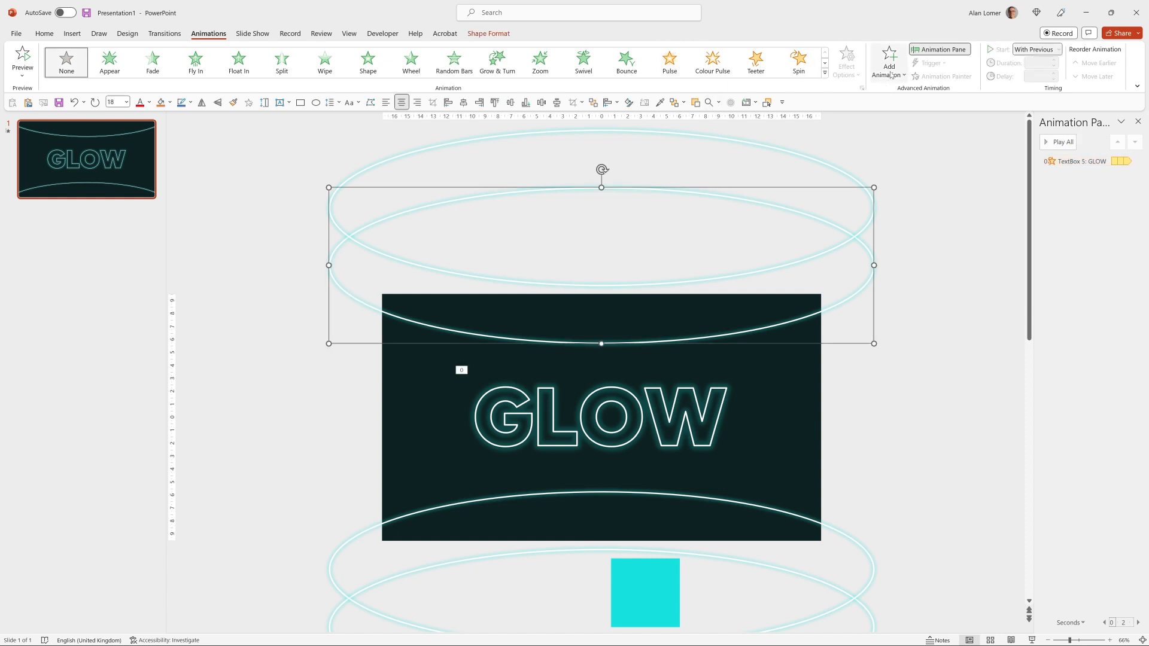
# Give the top oval a downward Lines motion: With Previous, 0.5 s, repeating, smooth end, Auto-reverse.
pyautogui.click(889, 61)
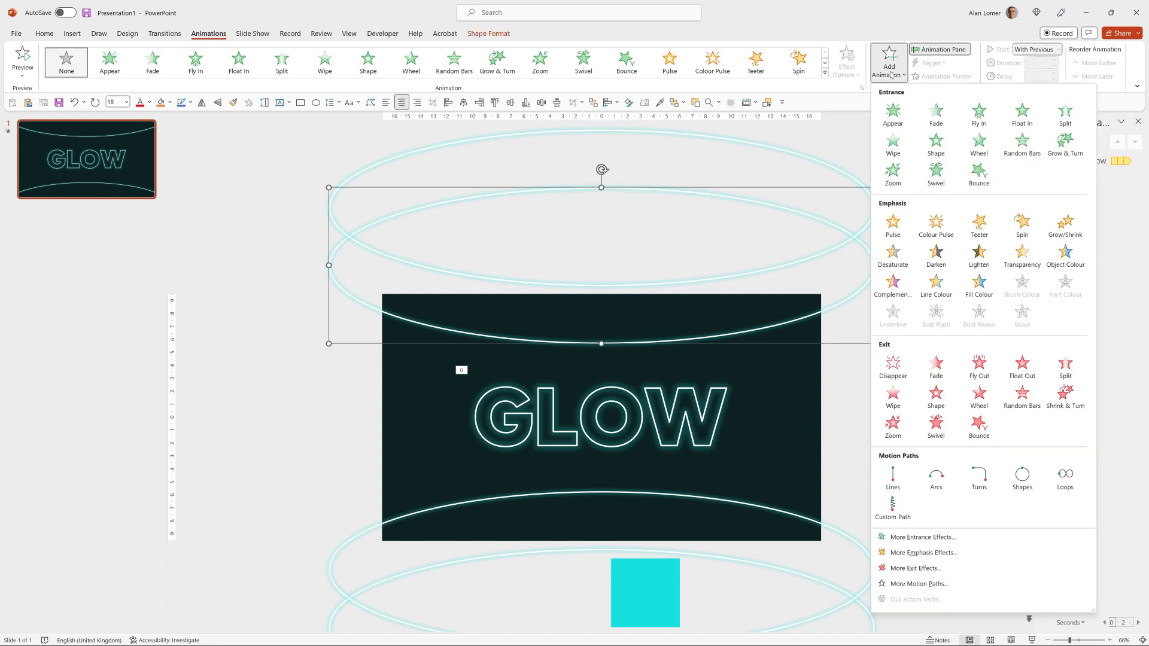
pyautogui.click(892, 477)
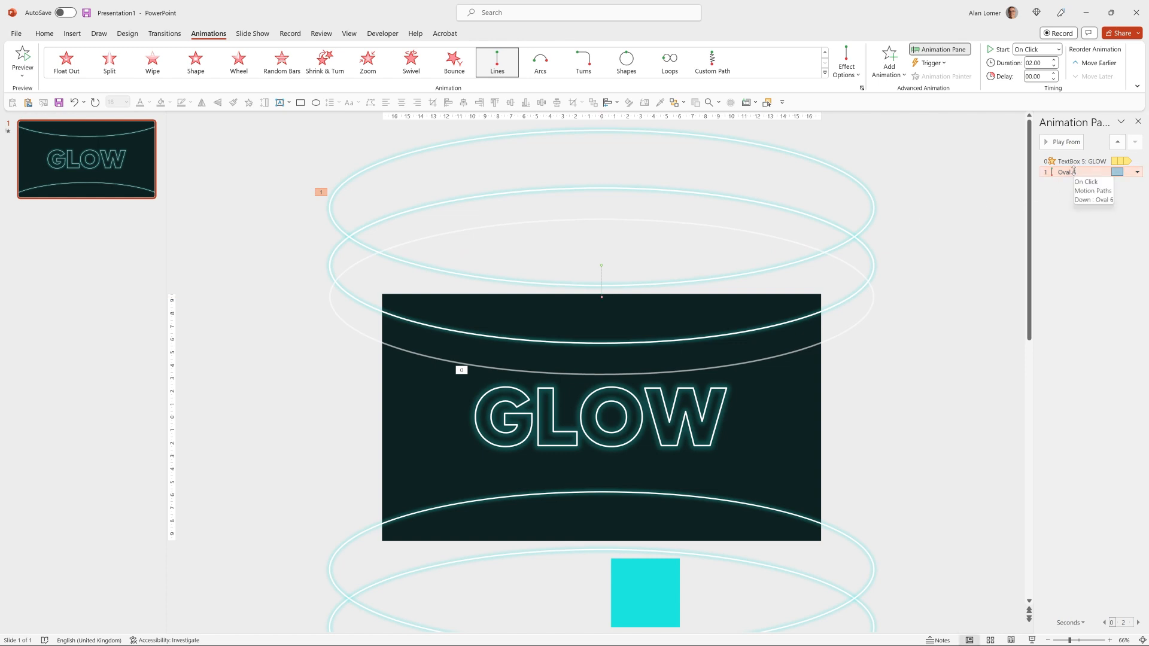
pyautogui.click(1093, 190)
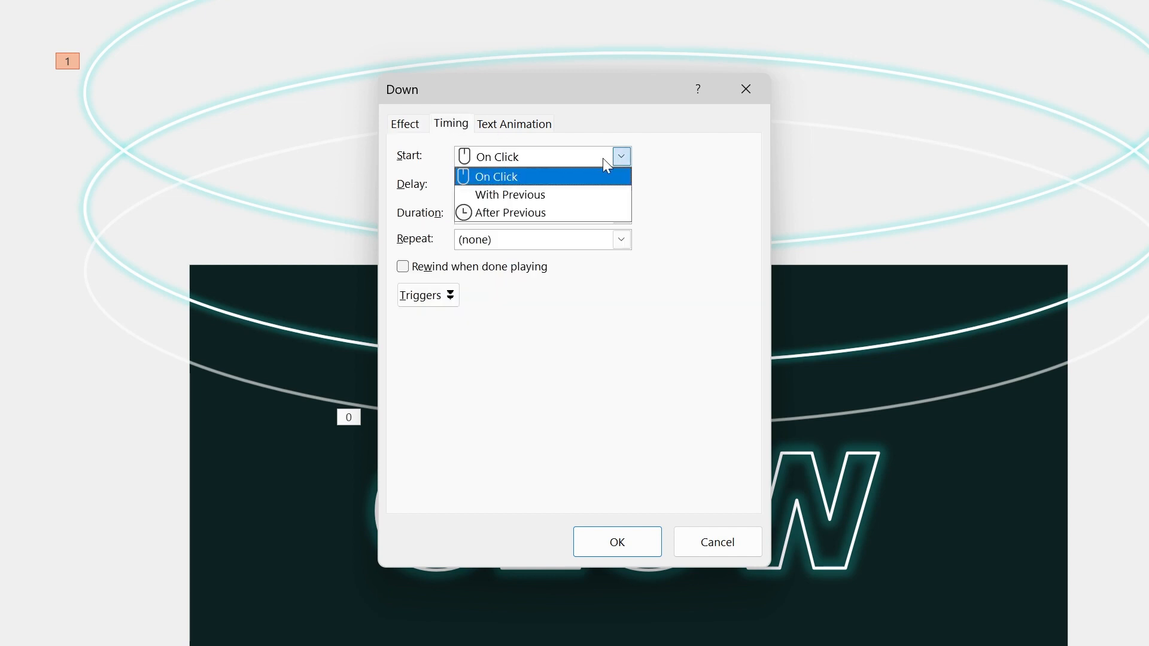
pyautogui.click(508, 194)
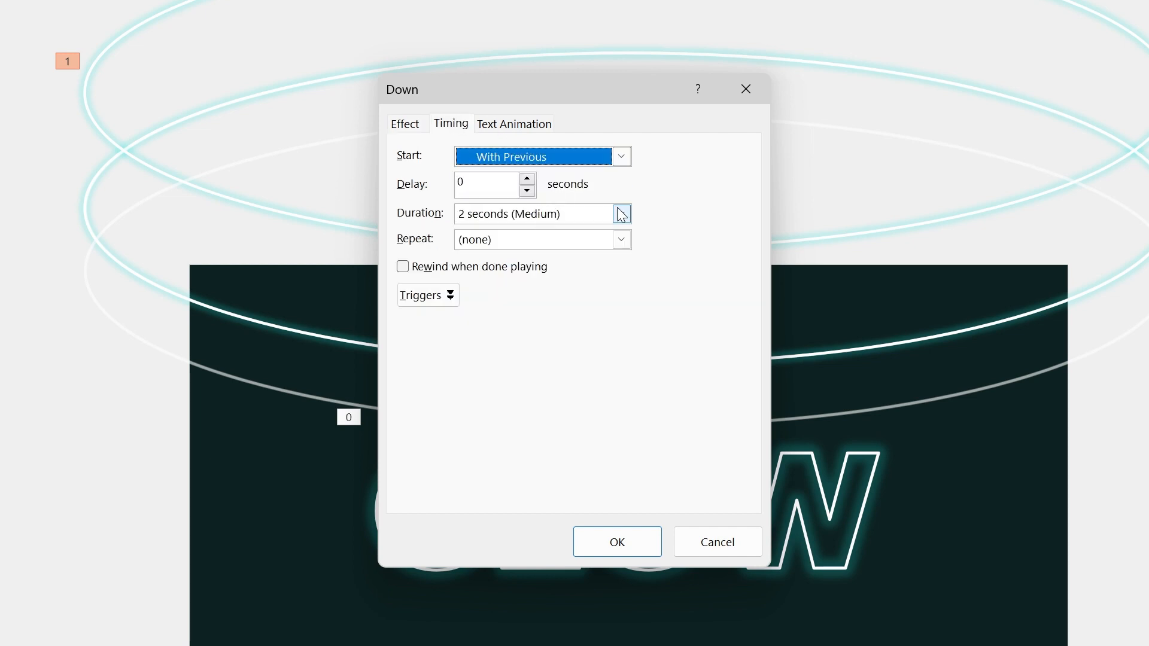
pyautogui.click(620, 213)
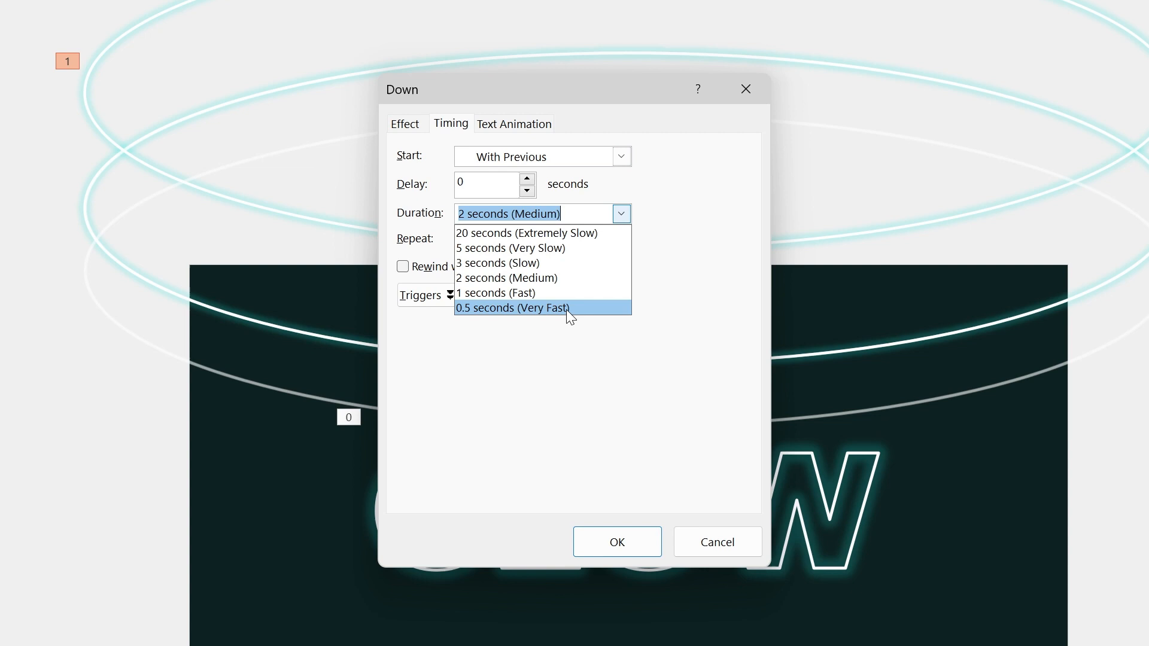
pyautogui.click(620, 240)
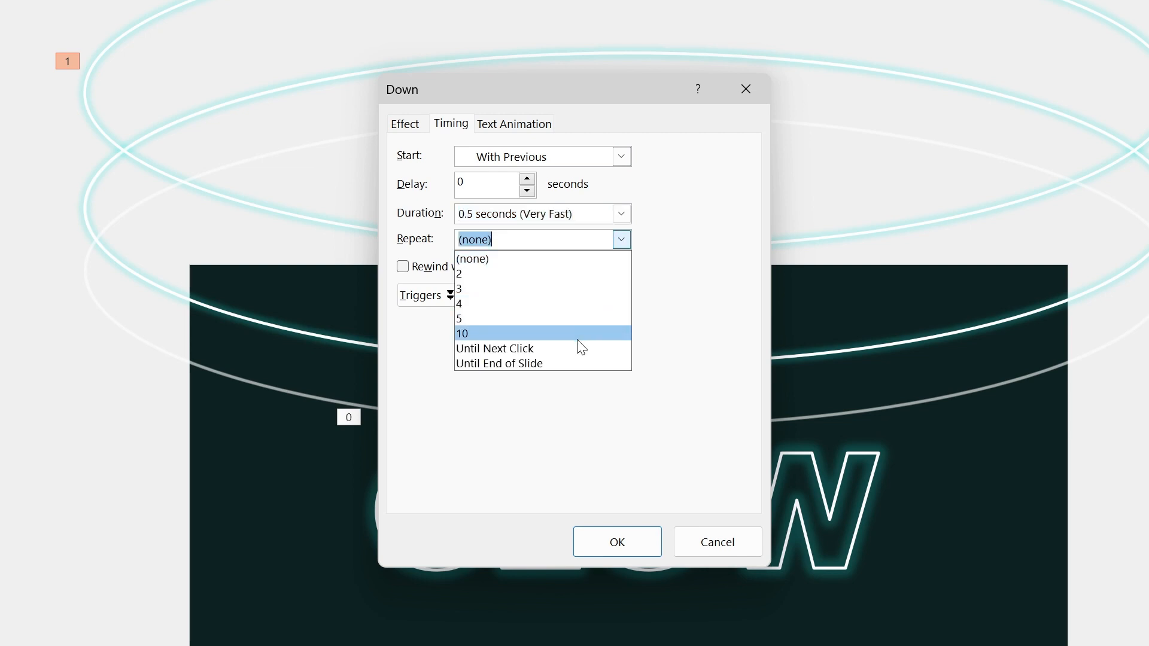
pyautogui.click(405, 123)
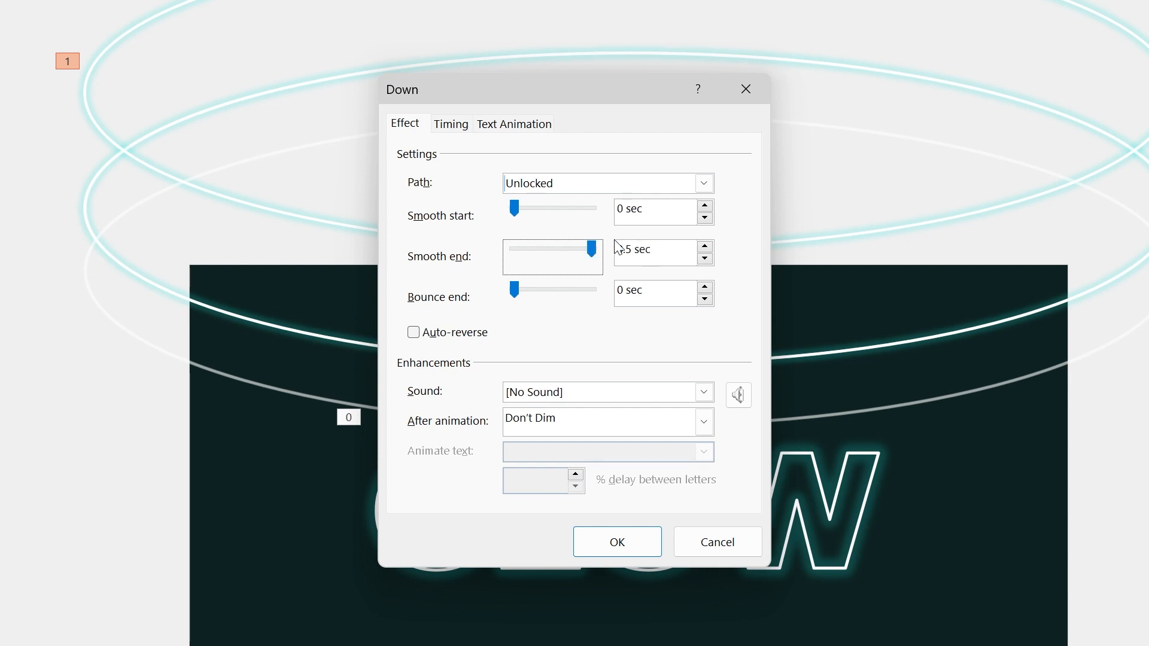
pyautogui.click(412, 331)
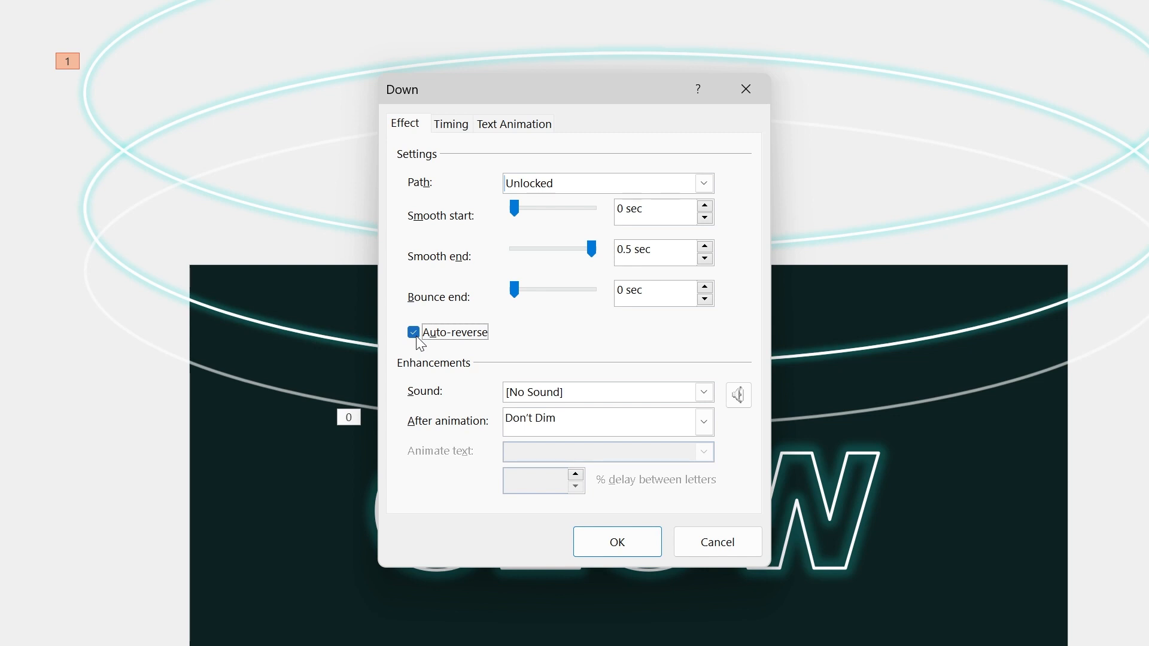
pyautogui.moveTo(468, 452)
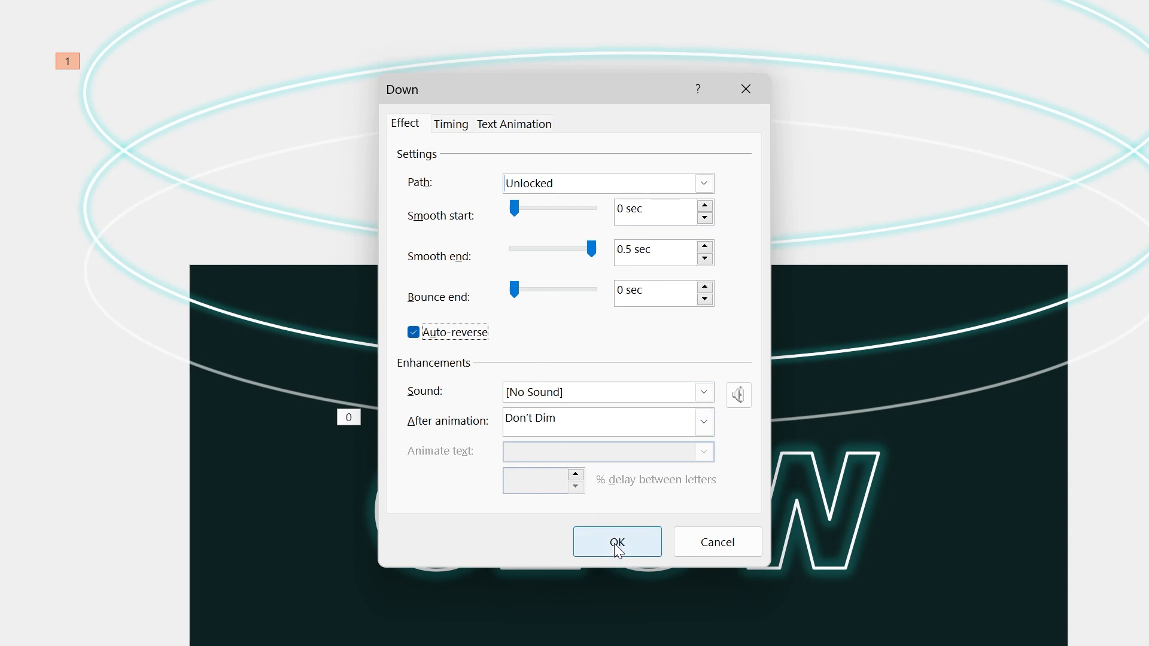
pyautogui.click(616, 542)
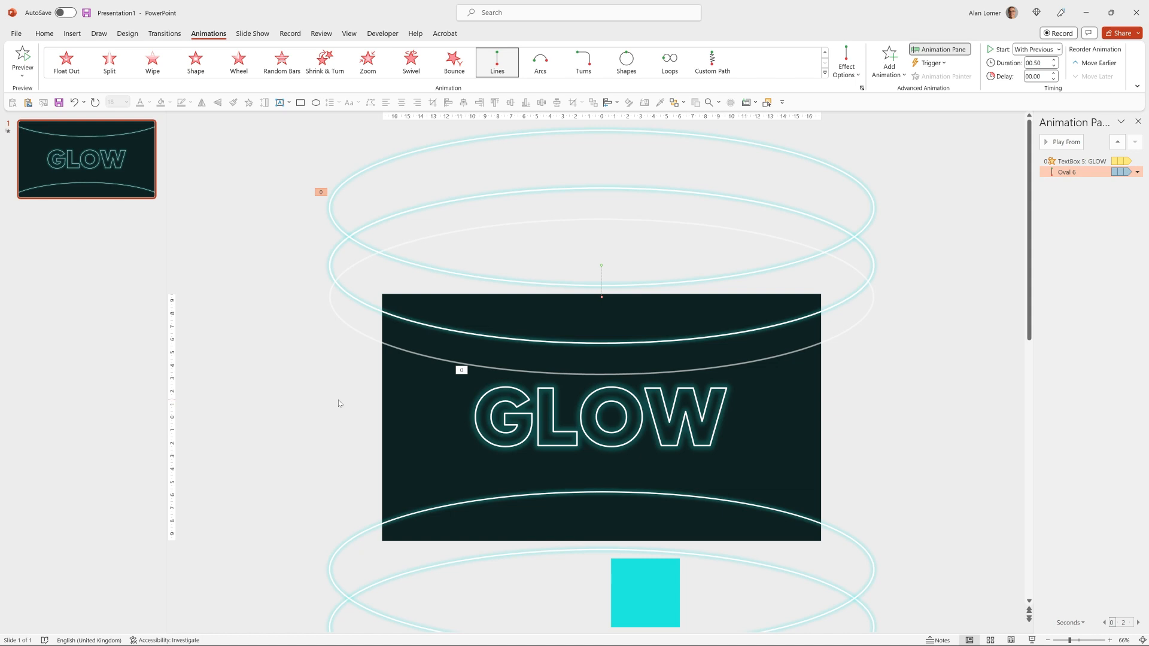
pyautogui.moveTo(411, 332)
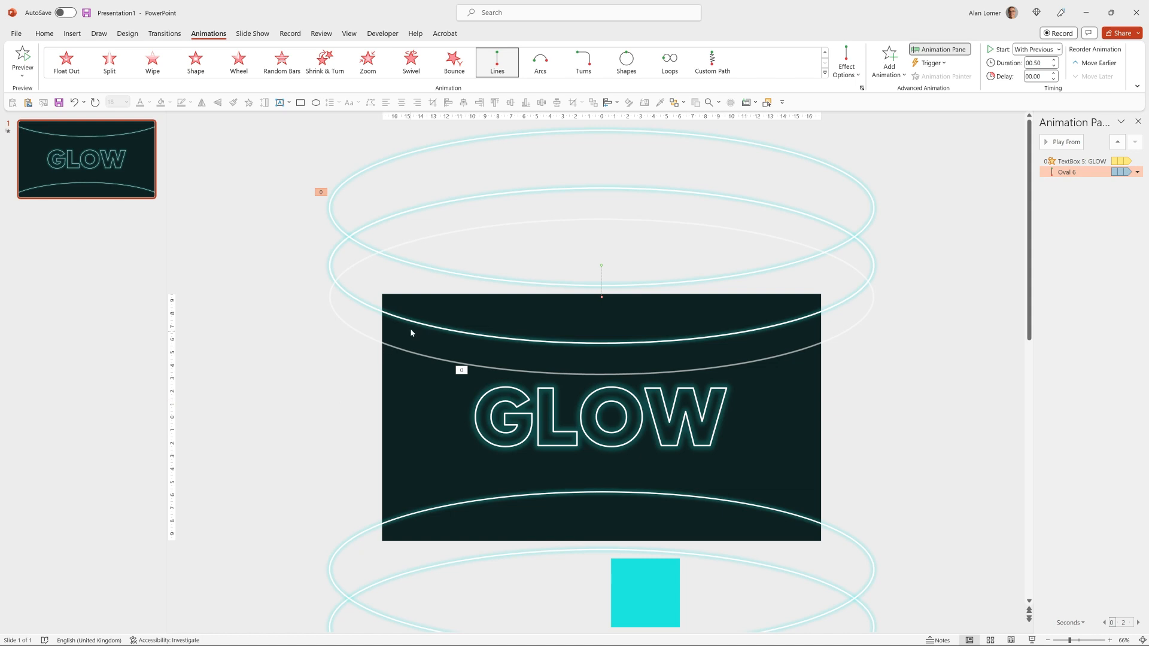
# Copy the top oval's bobbing motion onto the other ovals with Animation Painter.
pyautogui.click(406, 321)
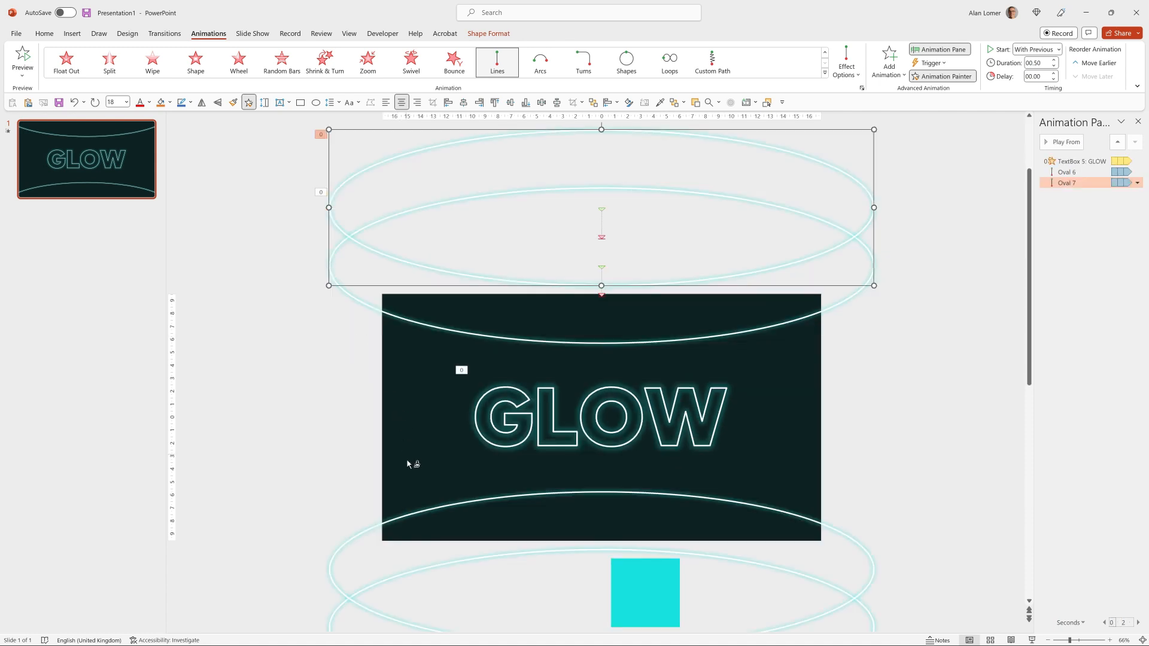
pyautogui.moveTo(409, 518)
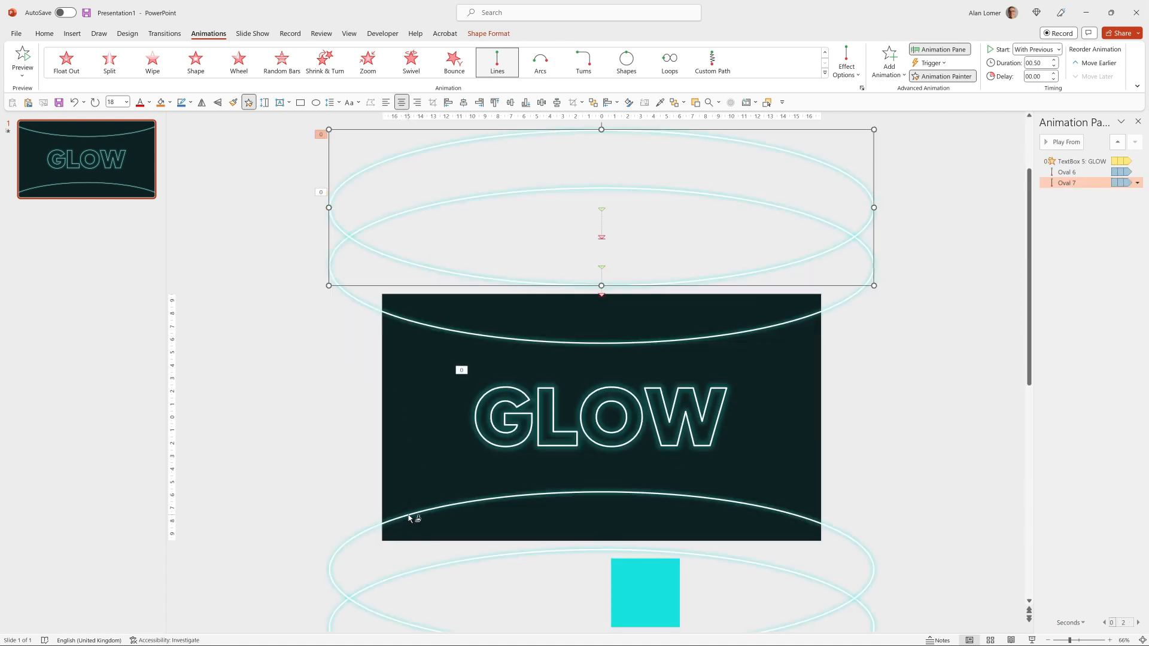
pyautogui.click(21, 61)
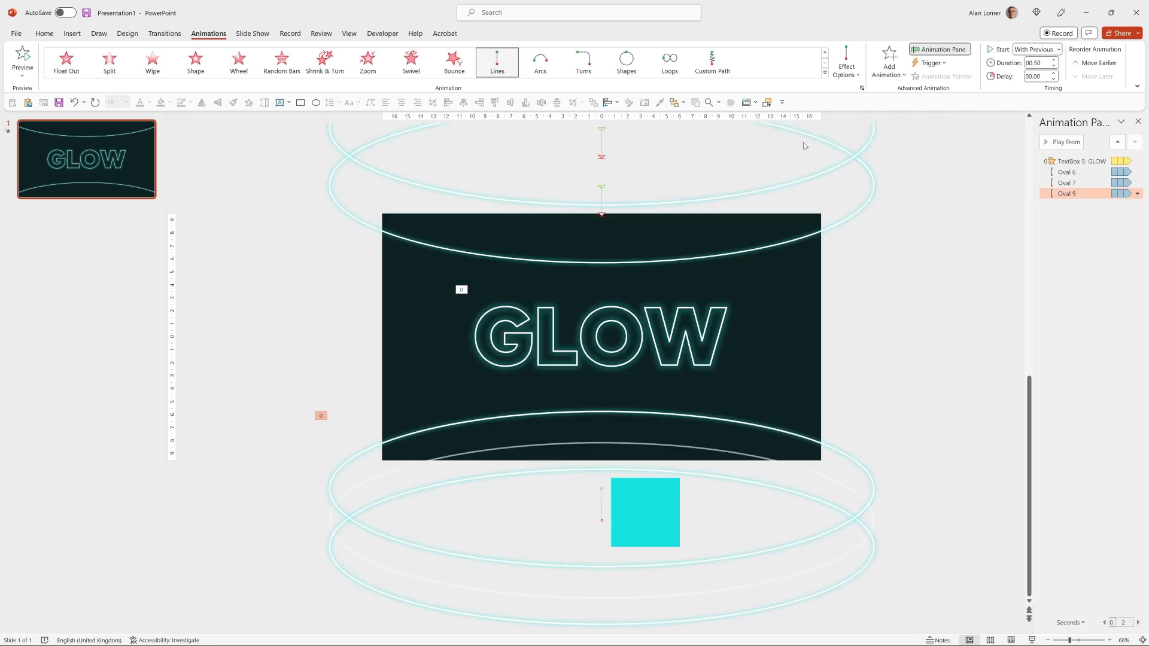
pyautogui.click(845, 61)
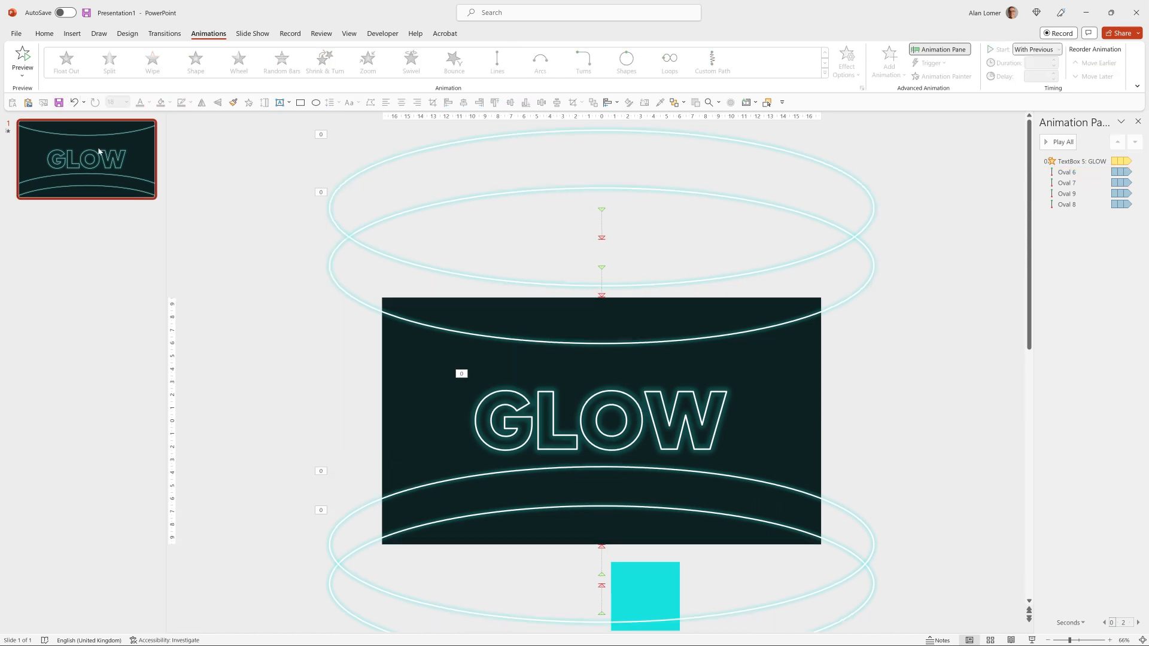
# Duplicate the GLOW slide twice and retype the words as TEXT and EFFECT.
pyautogui.press('ctrl+d')
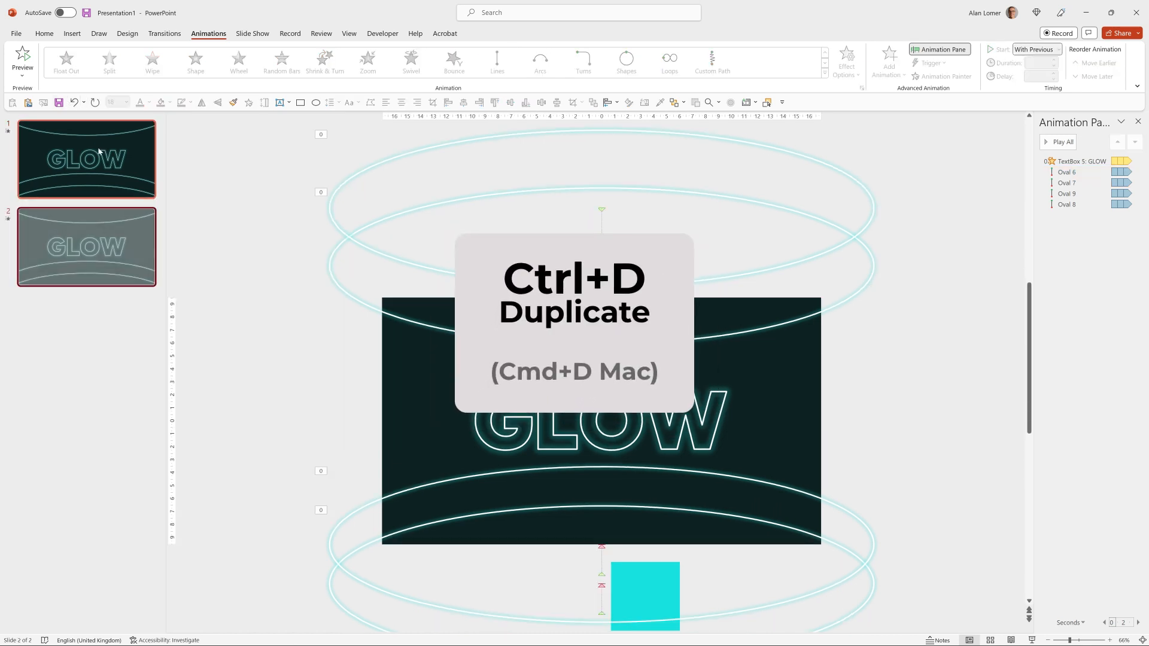
pyautogui.click(576, 421)
pyautogui.write('TEXT')
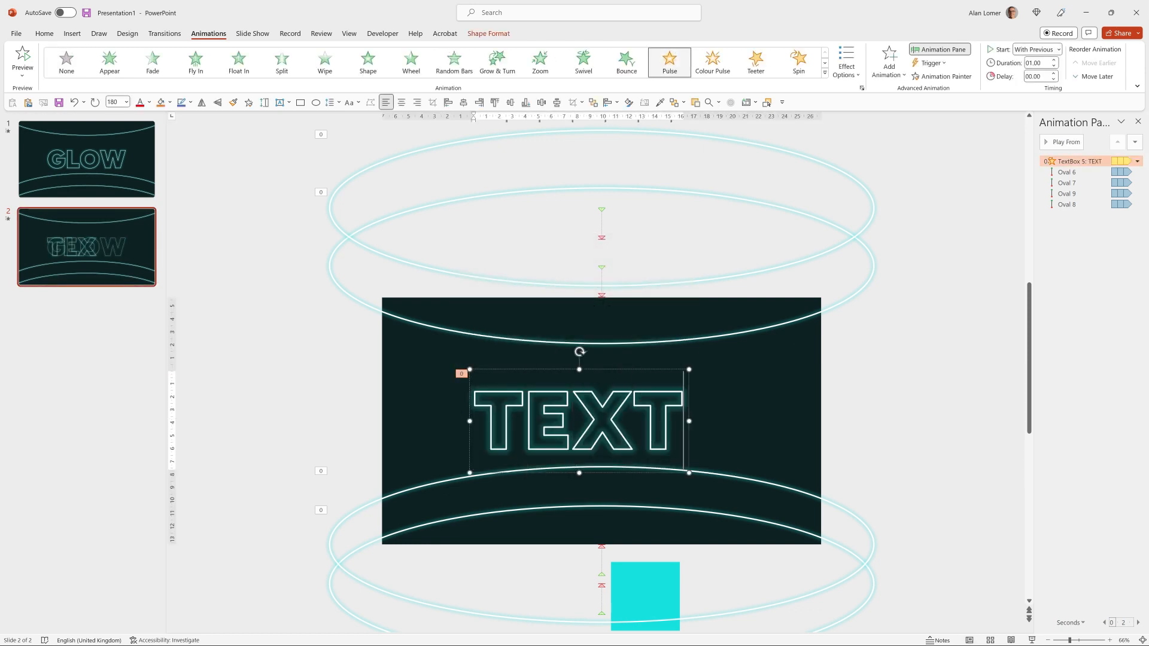
pyautogui.click(463, 103)
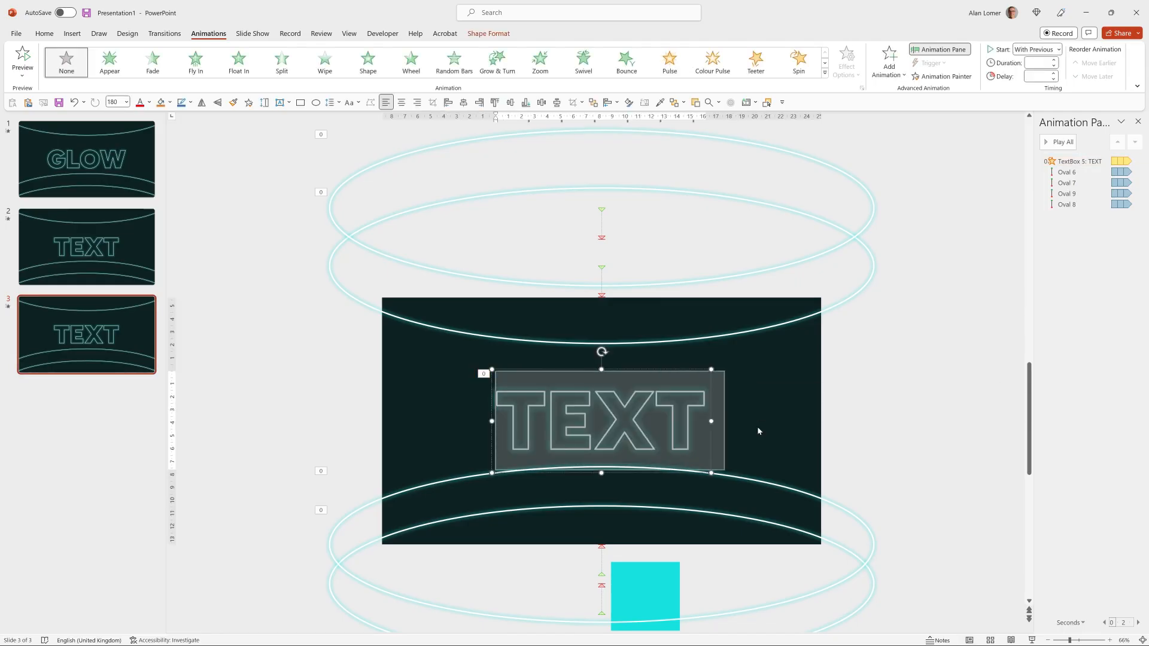
pyautogui.click(668, 61)
pyautogui.write('EFFECT')
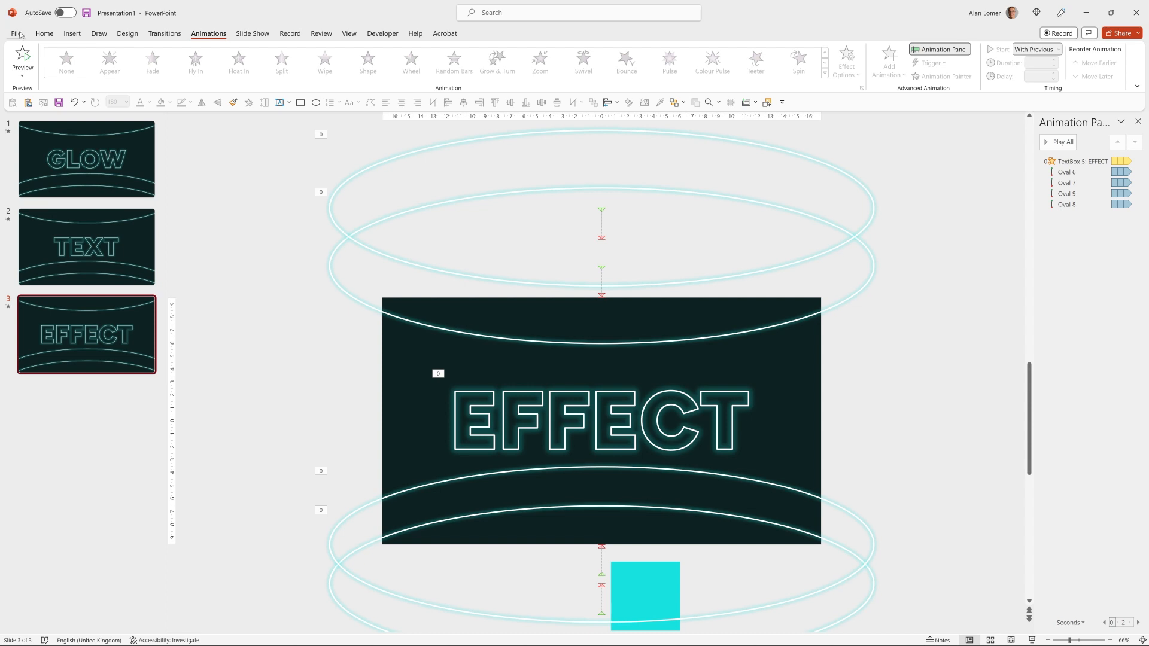
pyautogui.click(15, 33)
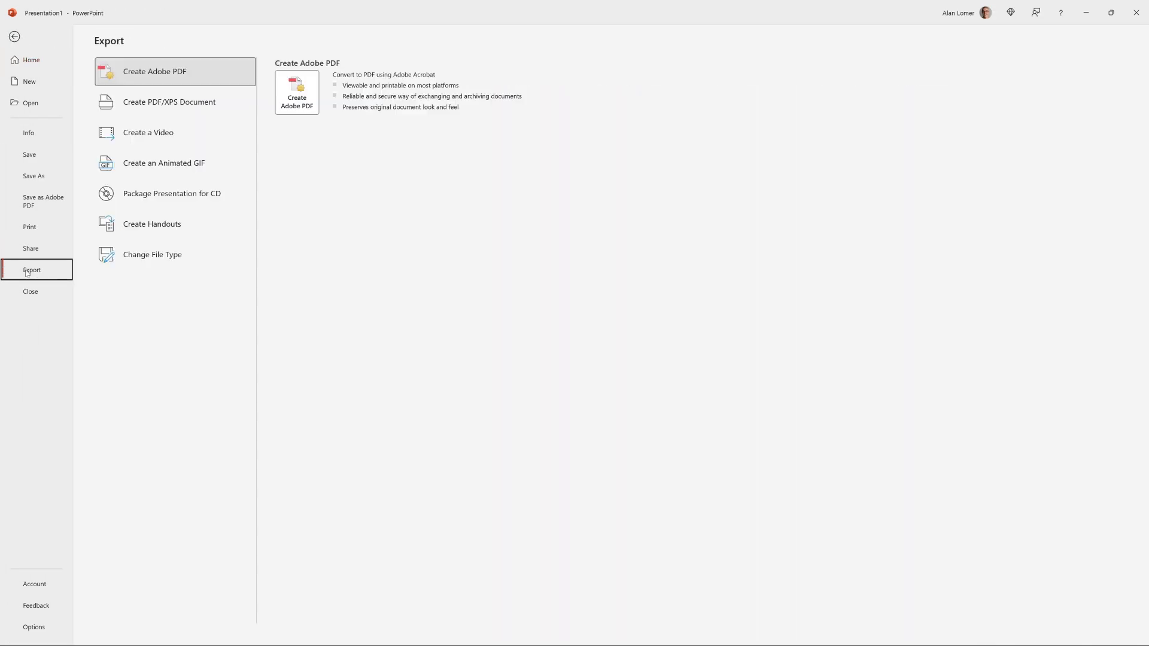
pyautogui.click(148, 133)
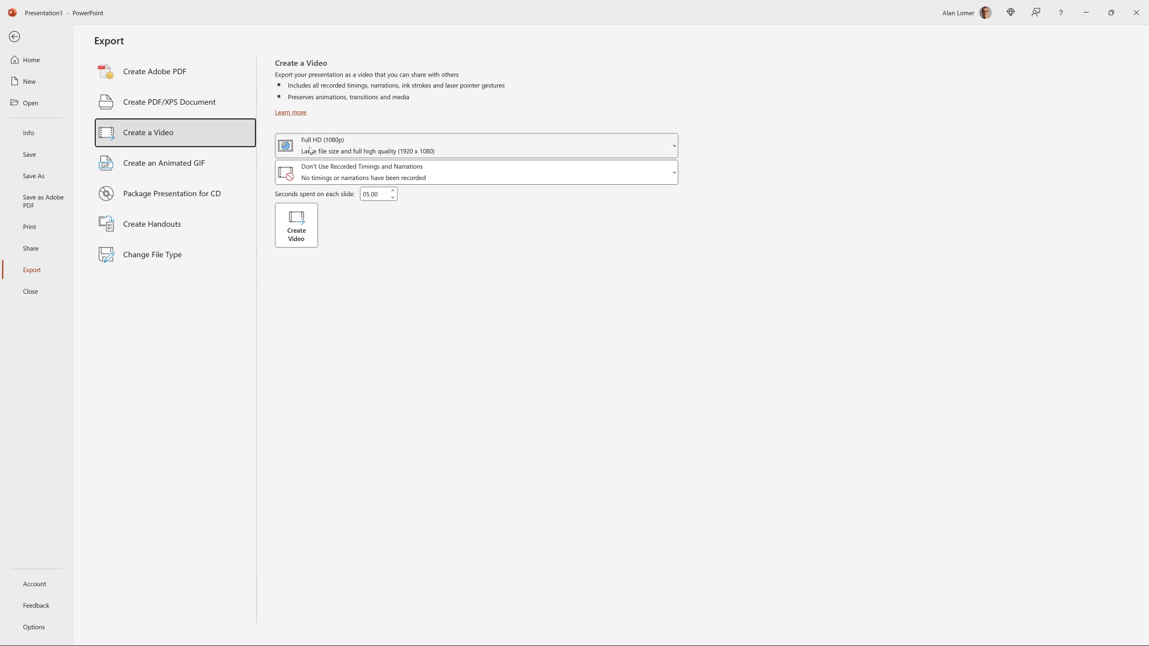
pyautogui.click(475, 145)
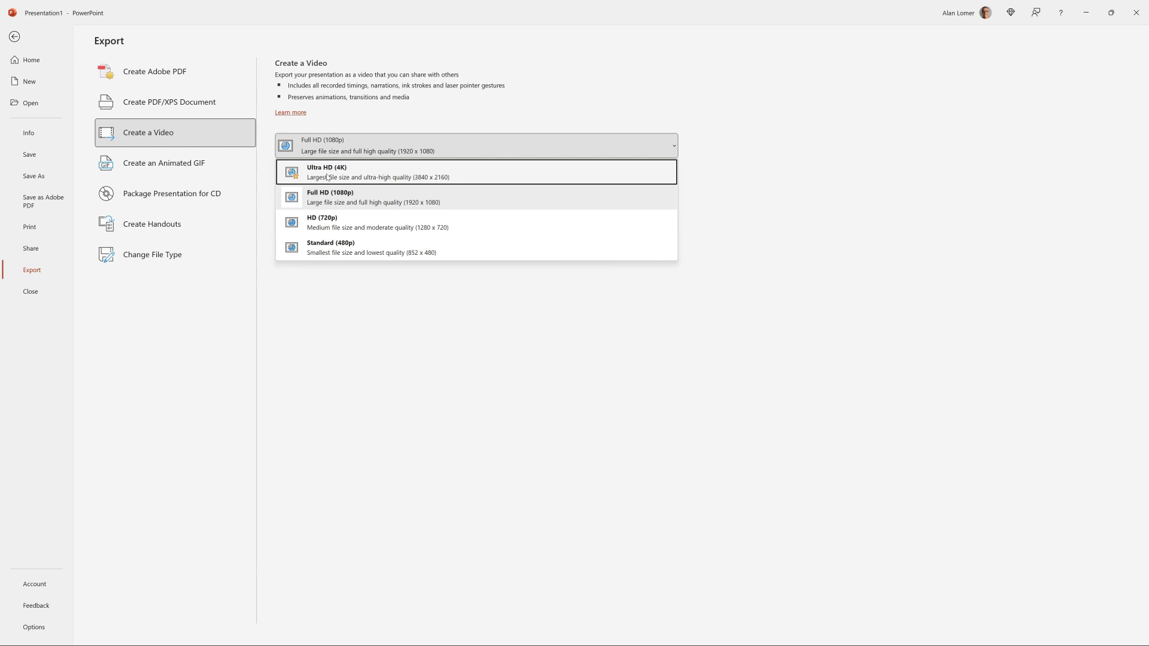
pyautogui.click(16, 38)
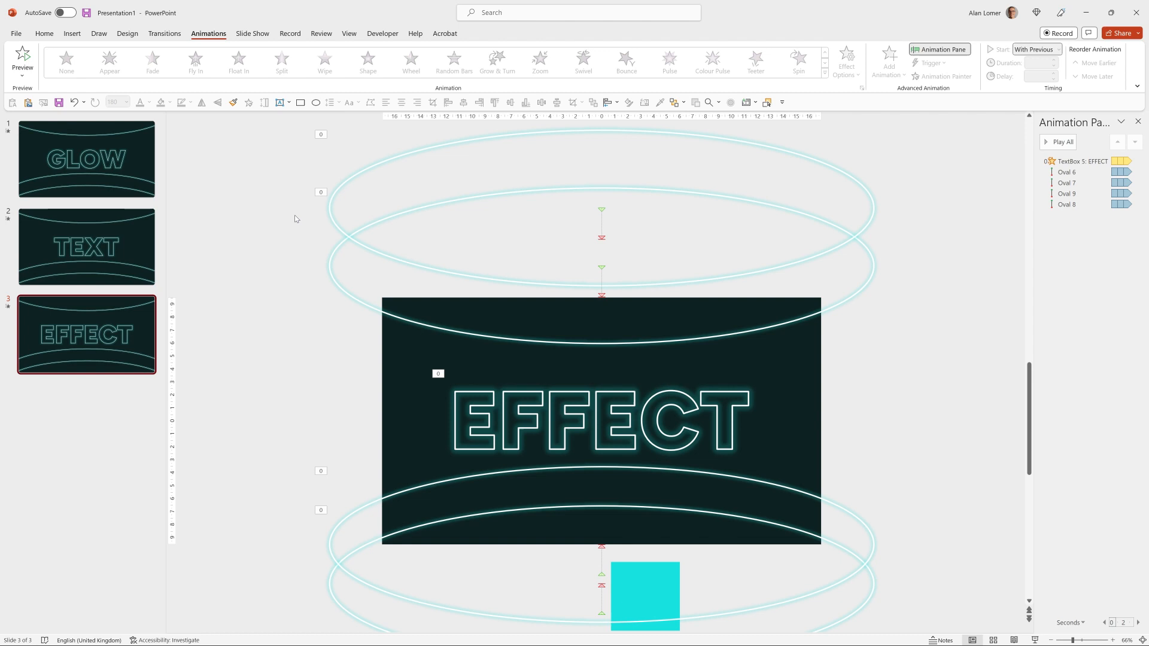